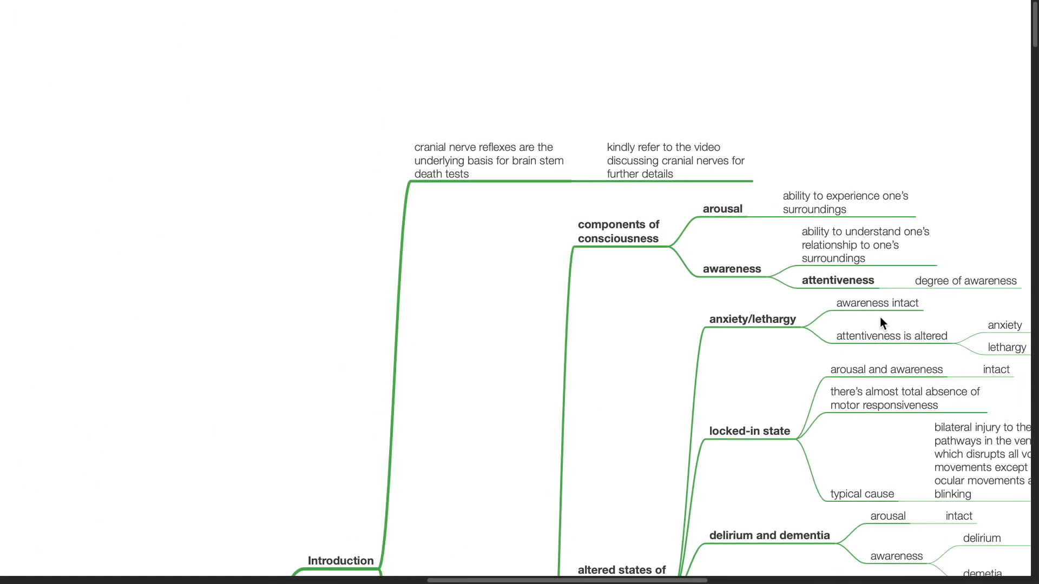
{"action": "mouse_move", "coordinate": [533, 244]}
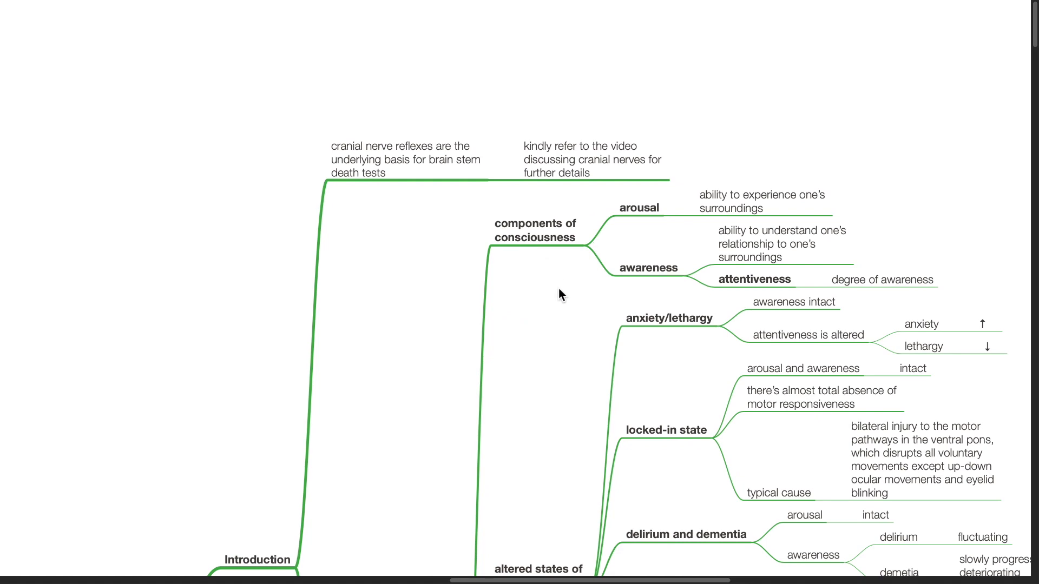
- Scroll down to the coma and brain death nodes and the altered-consciousness causes beside the image
{"action": "scroll", "scroll_direction": "down", "scroll_amount": 3}
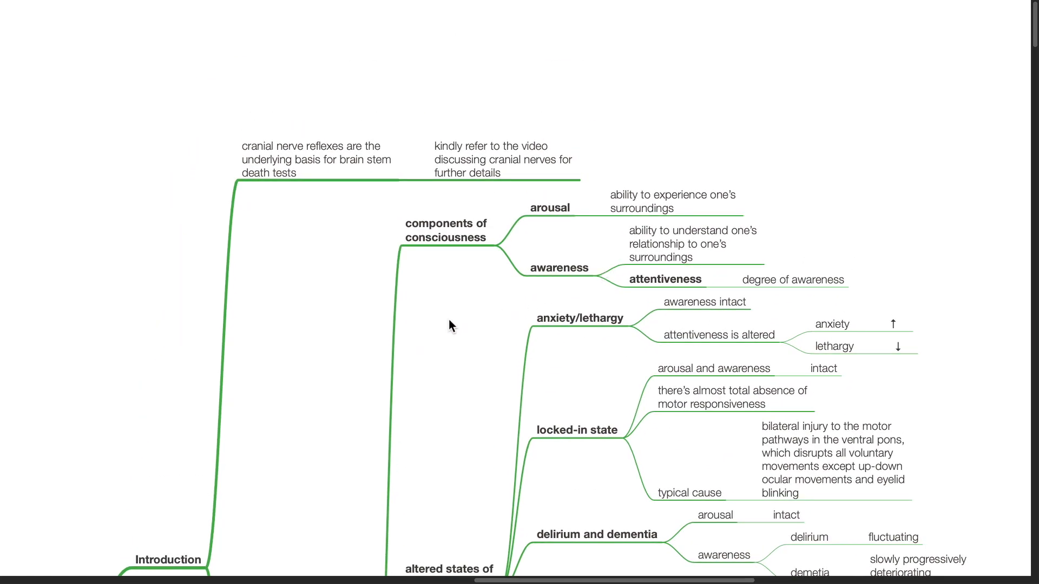
{"action": "mouse_move", "coordinate": [559, 235]}
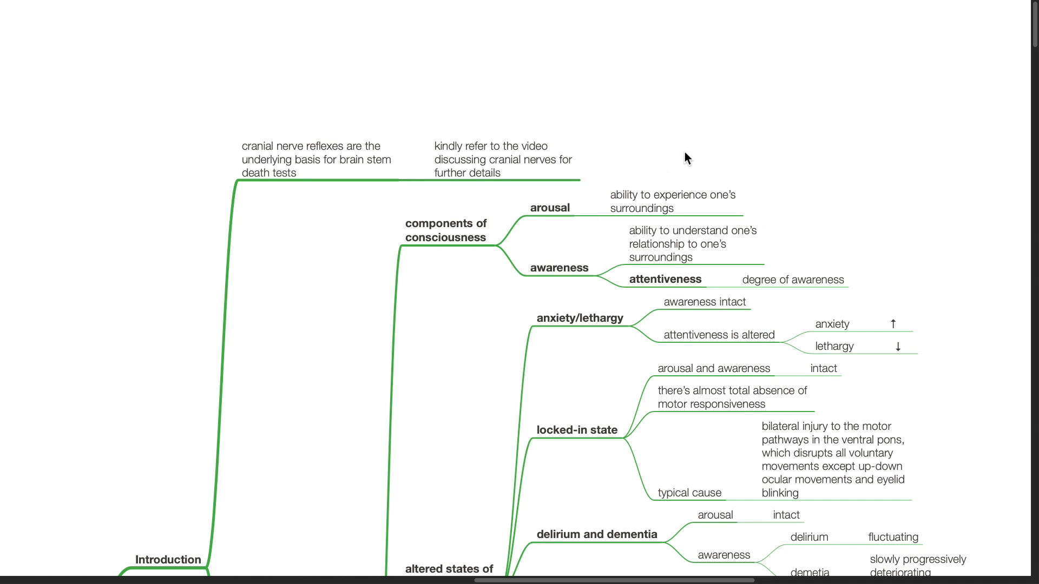
{"action": "mouse_move", "coordinate": [603, 257]}
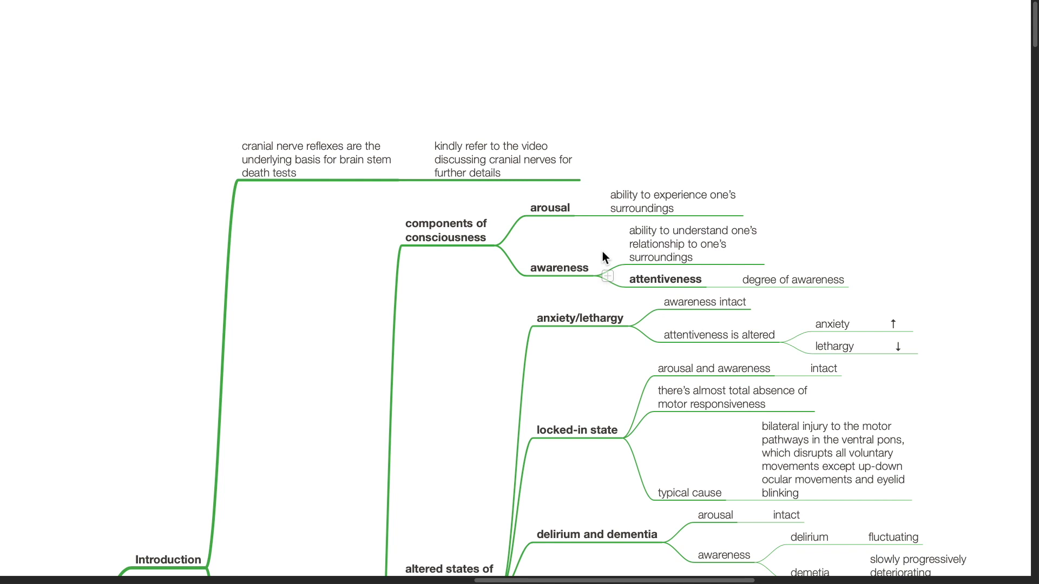
{"action": "mouse_move", "coordinate": [653, 293]}
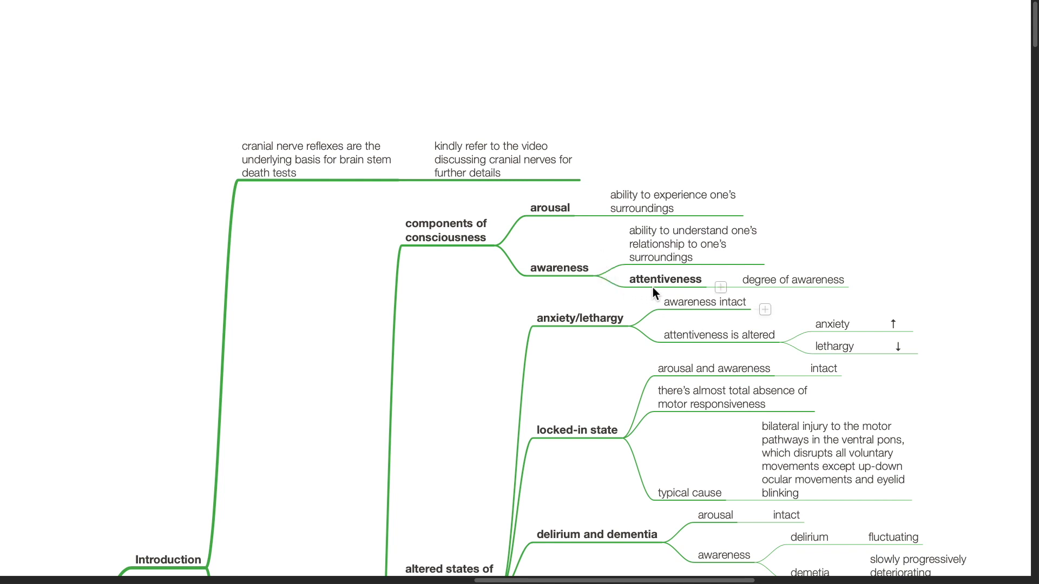
{"action": "scroll", "scroll_direction": "down", "scroll_amount": 3}
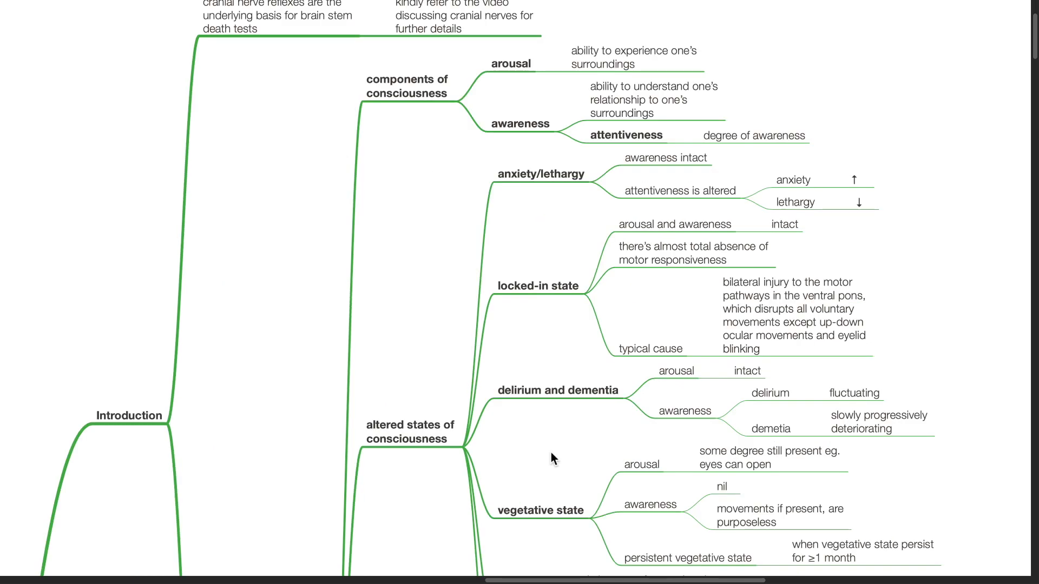
{"action": "mouse_move", "coordinate": [535, 204]}
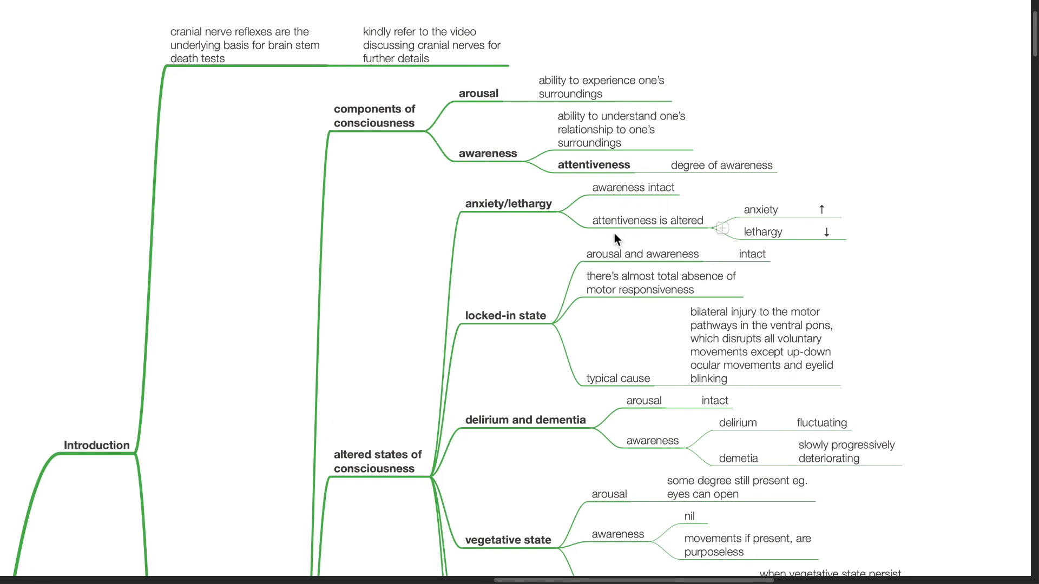
{"action": "mouse_move", "coordinate": [708, 236]}
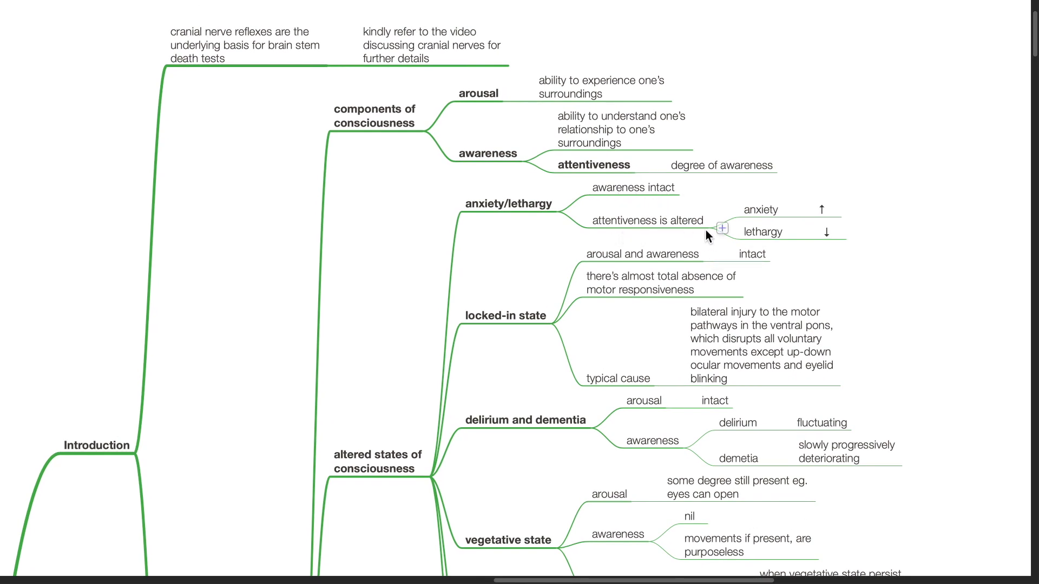
{"action": "mouse_move", "coordinate": [767, 225]}
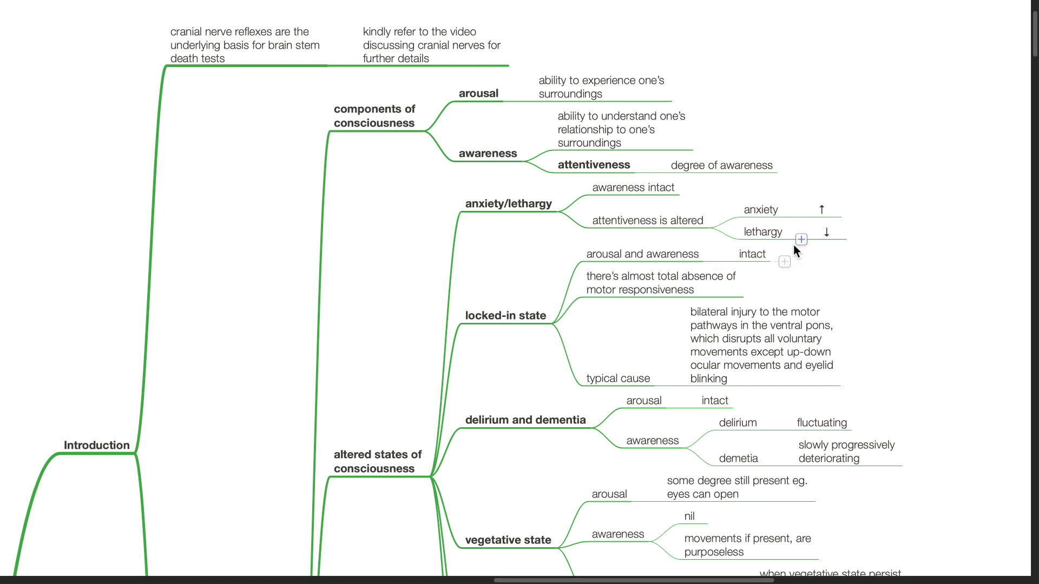
{"action": "mouse_move", "coordinate": [487, 343]}
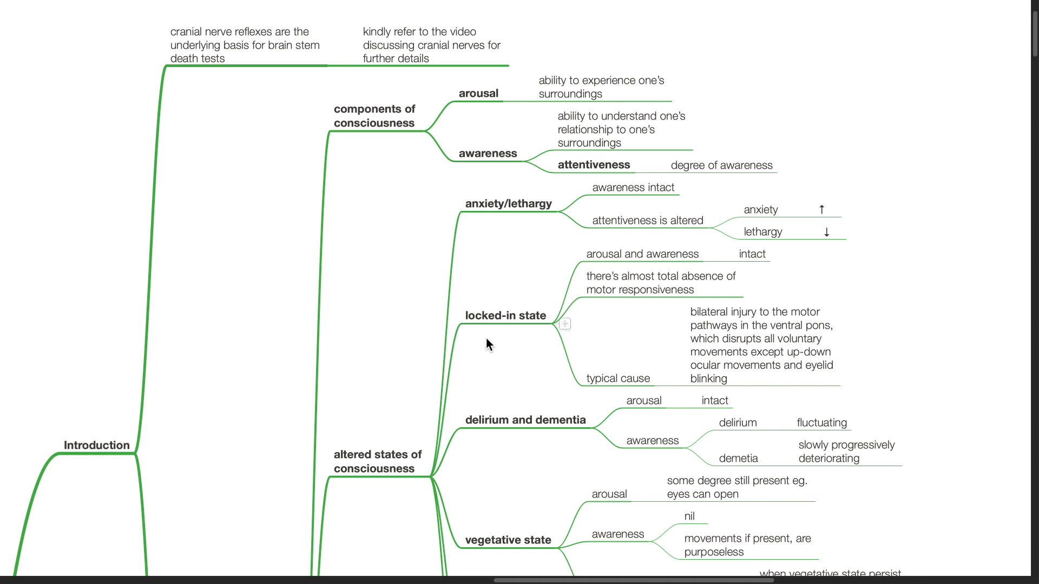
{"action": "mouse_move", "coordinate": [599, 268]}
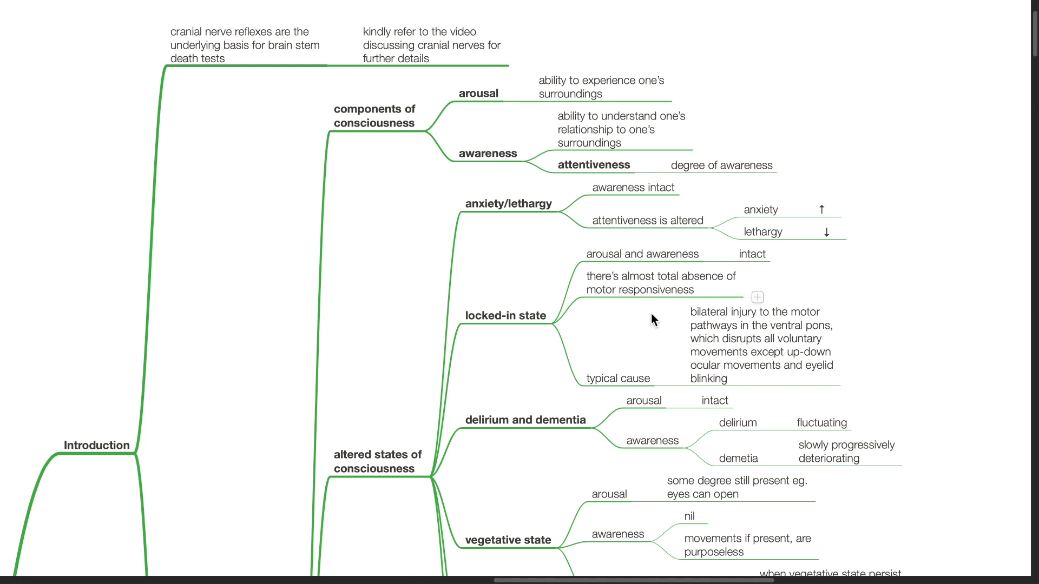
{"action": "scroll", "scroll_direction": "down", "scroll_amount": 3}
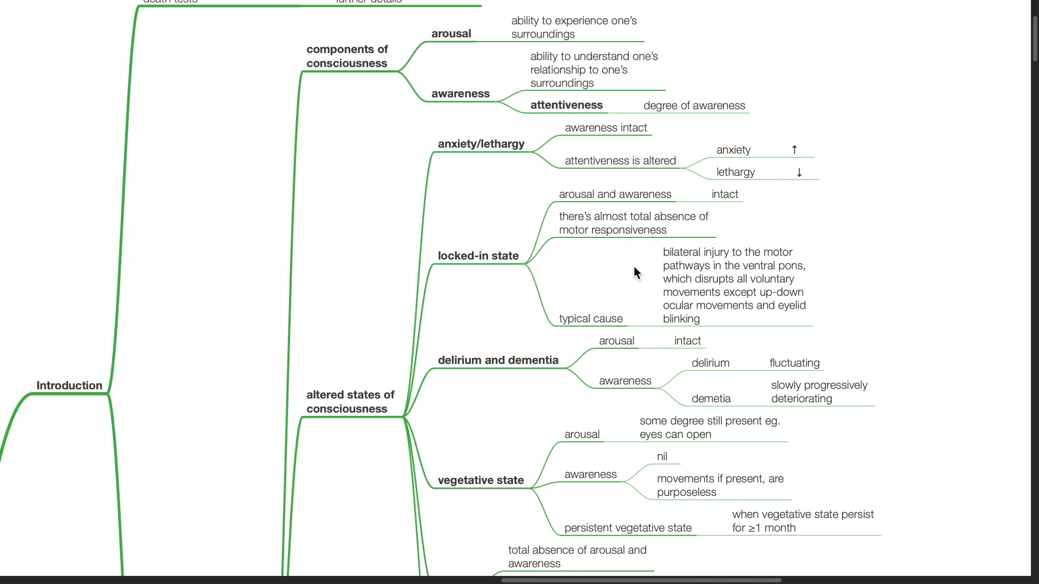
{"action": "mouse_move", "coordinate": [528, 399]}
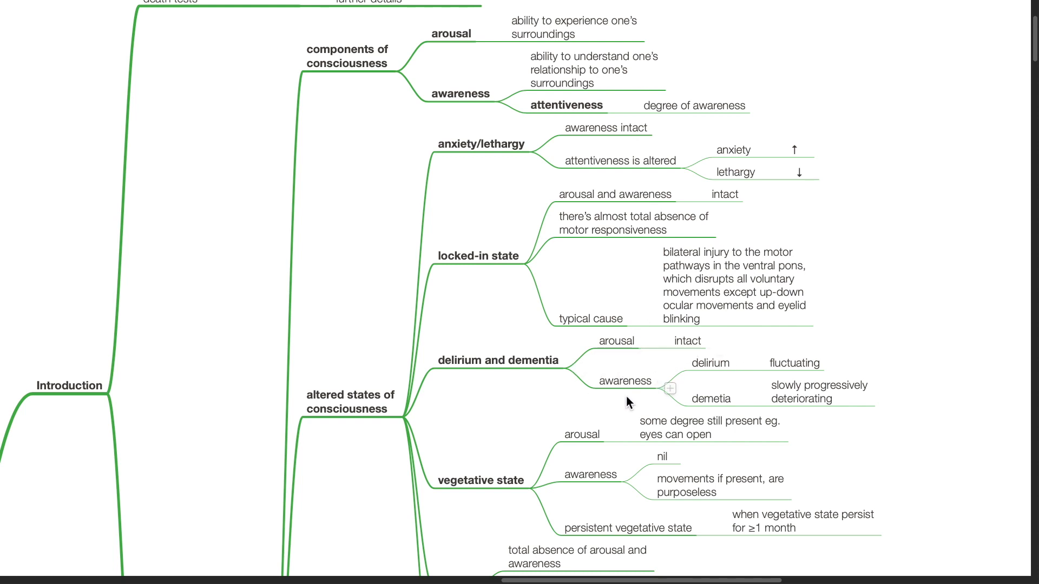
{"action": "mouse_move", "coordinate": [645, 407]}
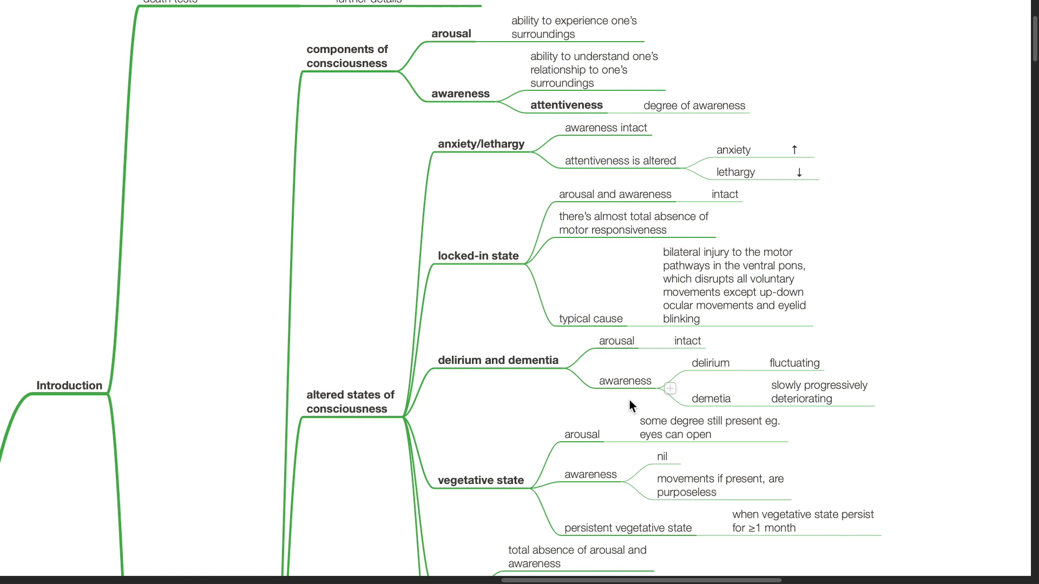
{"action": "scroll", "scroll_direction": "down", "scroll_amount": 3}
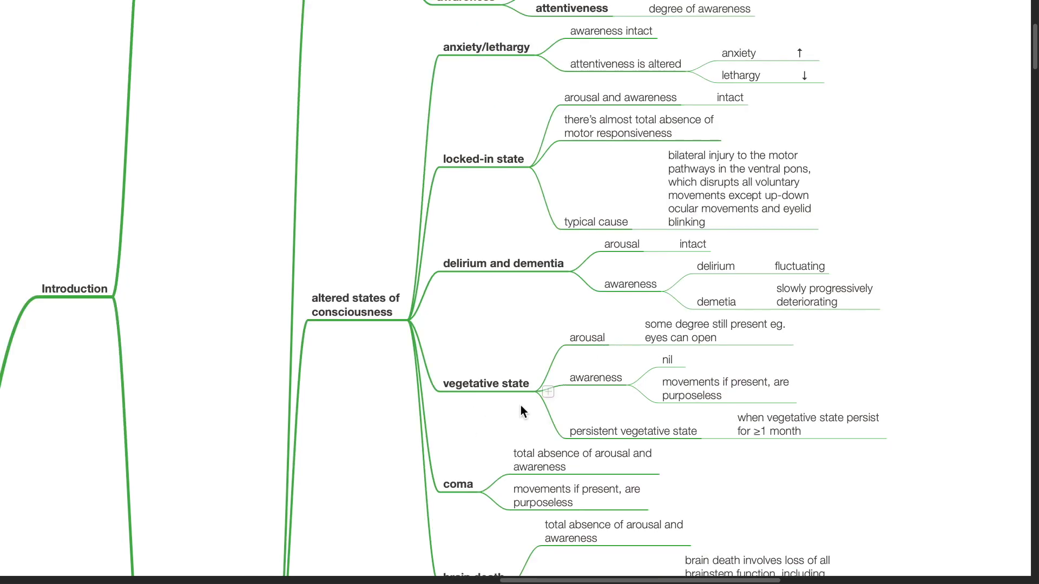
{"action": "mouse_move", "coordinate": [672, 359]}
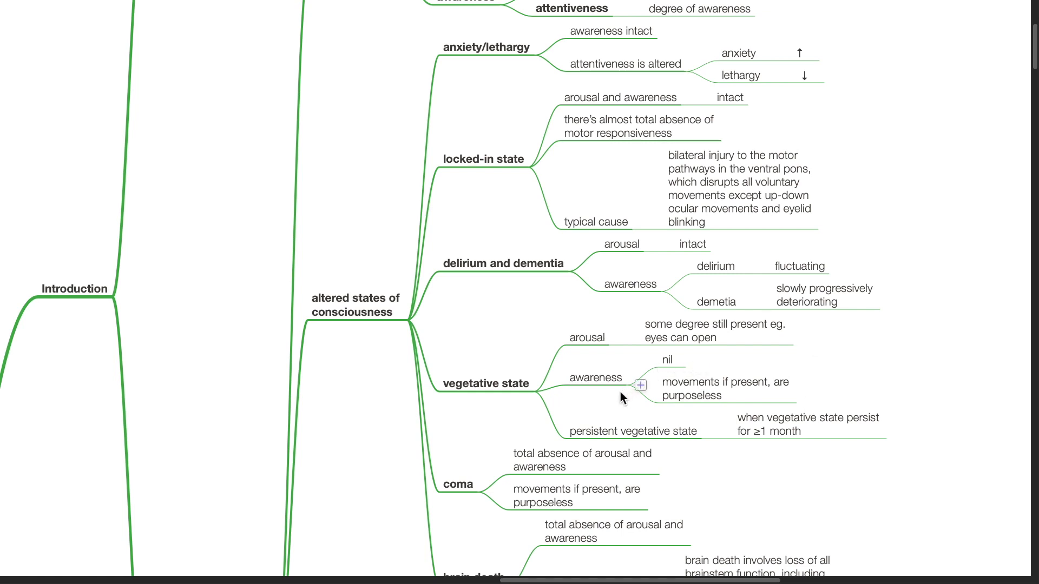
{"action": "mouse_move", "coordinate": [610, 400]}
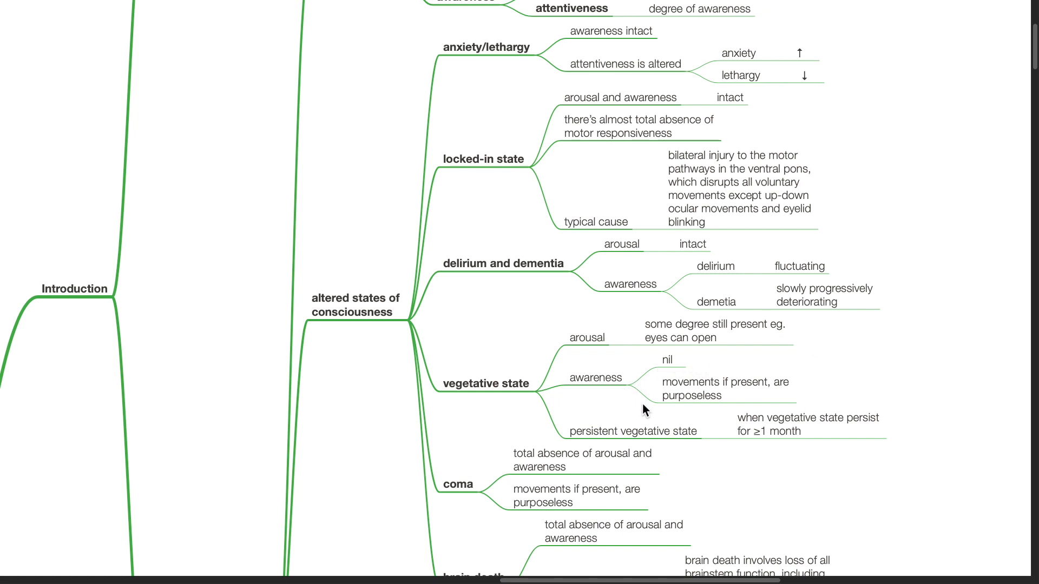
{"action": "scroll", "scroll_direction": "down", "scroll_amount": 3}
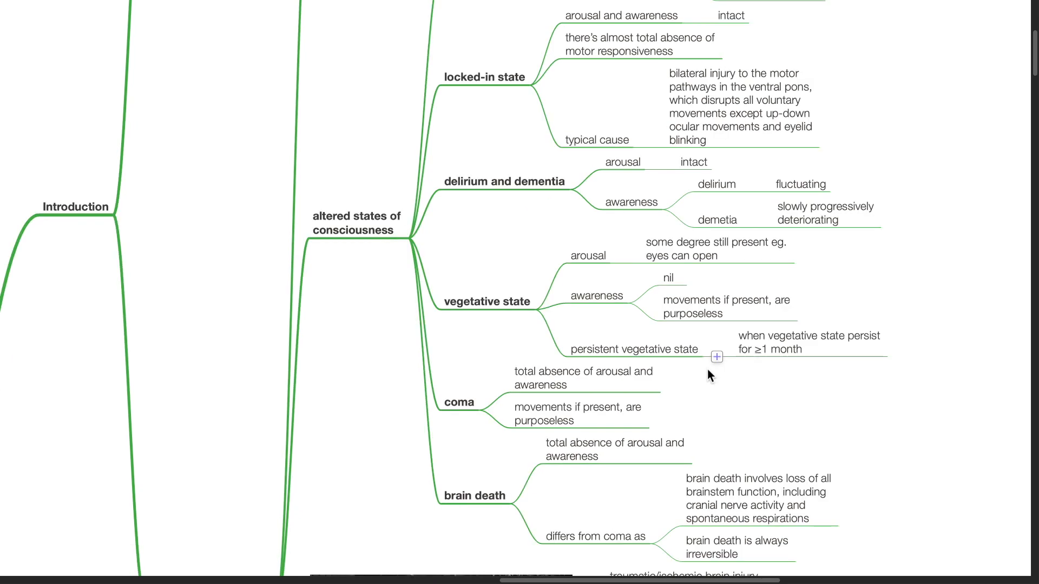
{"action": "mouse_move", "coordinate": [758, 398]}
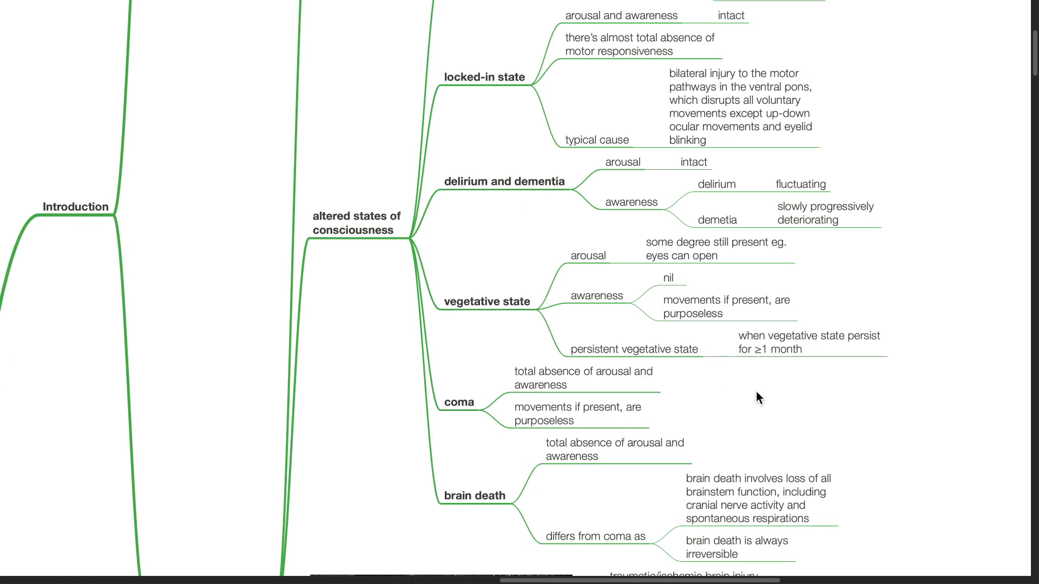
{"action": "mouse_move", "coordinate": [779, 409]}
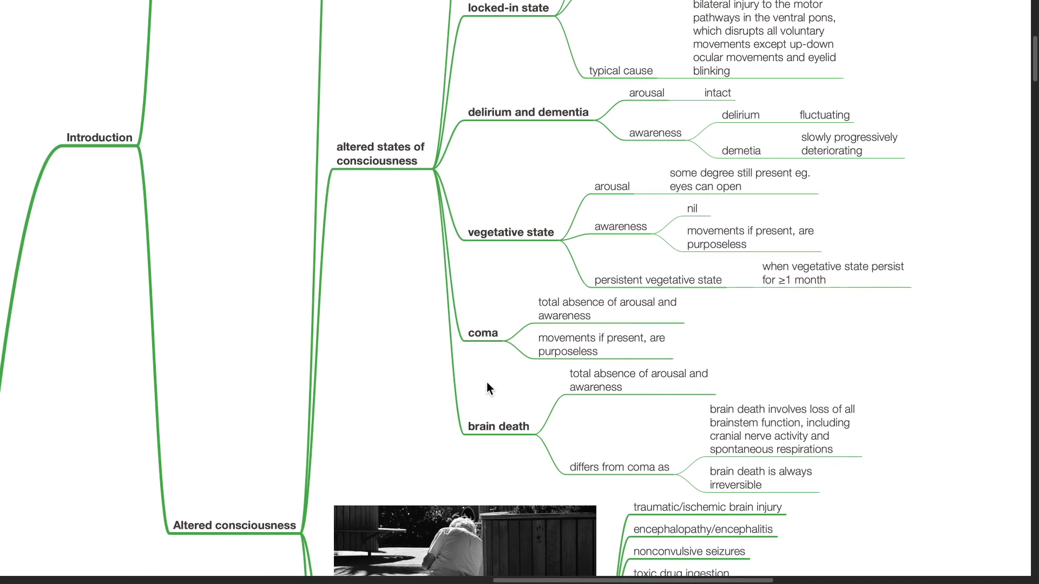
{"action": "mouse_move", "coordinate": [590, 330]}
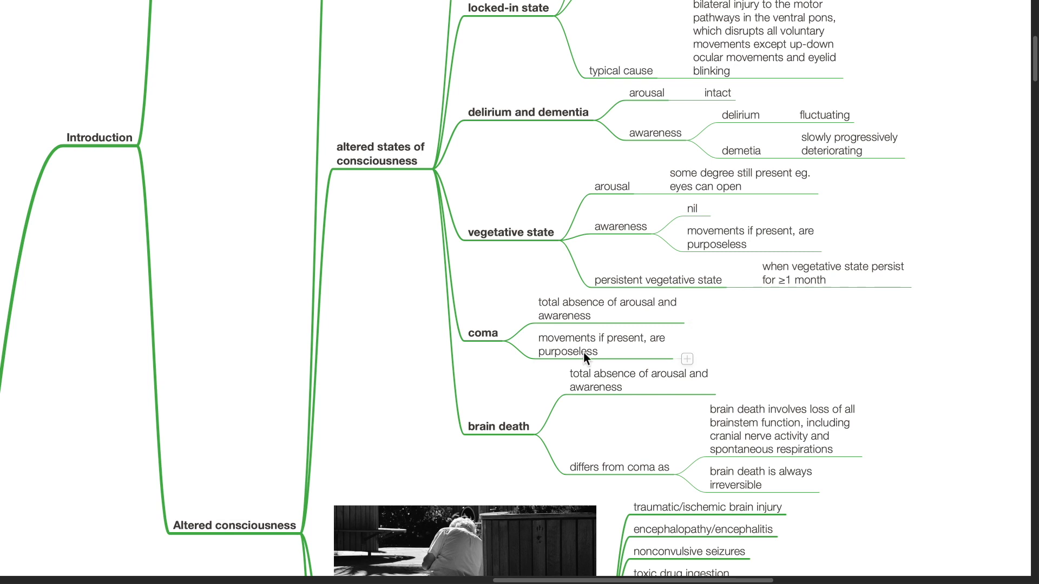
{"action": "scroll", "scroll_direction": "down", "scroll_amount": 3}
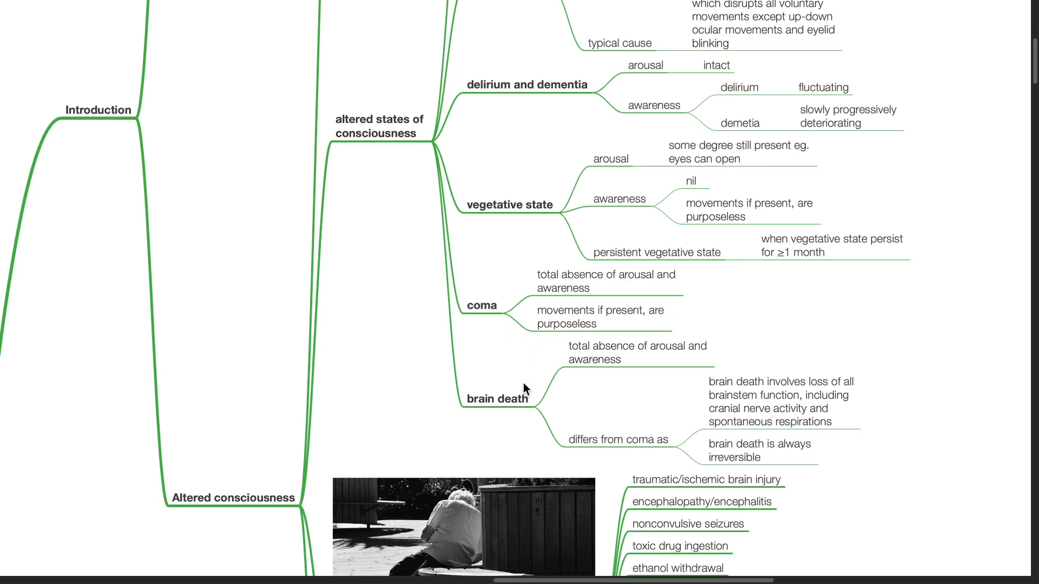
{"action": "scroll", "scroll_direction": "down", "scroll_amount": 3}
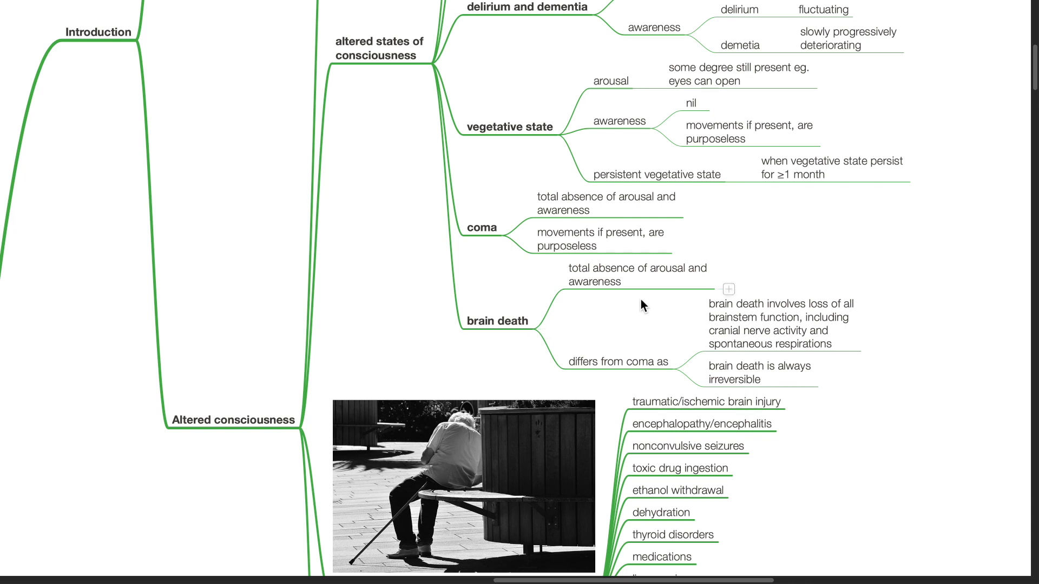
{"action": "mouse_move", "coordinate": [634, 315]}
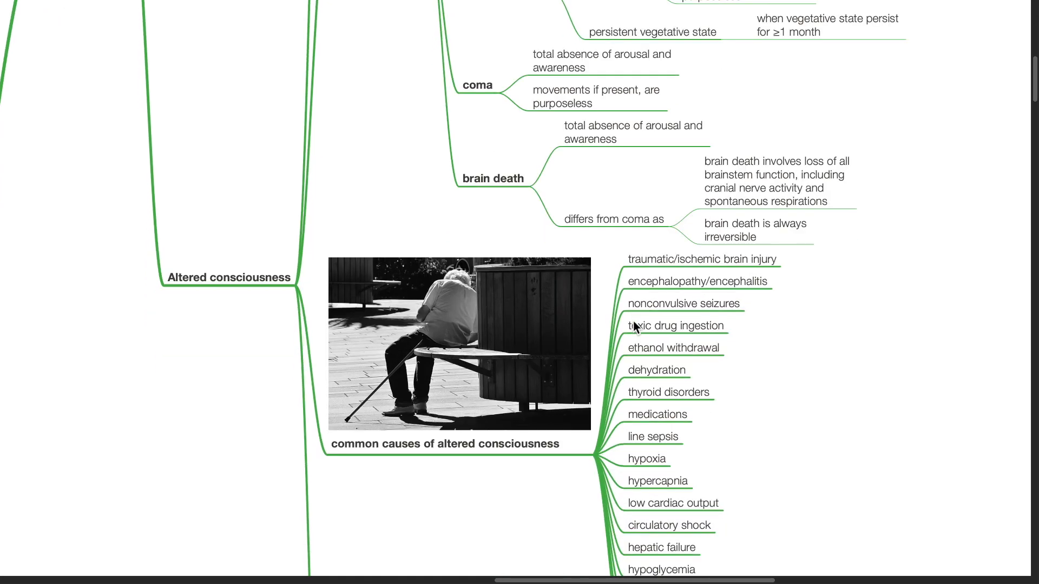
- Scroll slightly to show the causes list from traumatic brain injury to urosepsis
{"action": "scroll", "scroll_direction": "down", "scroll_amount": 3}
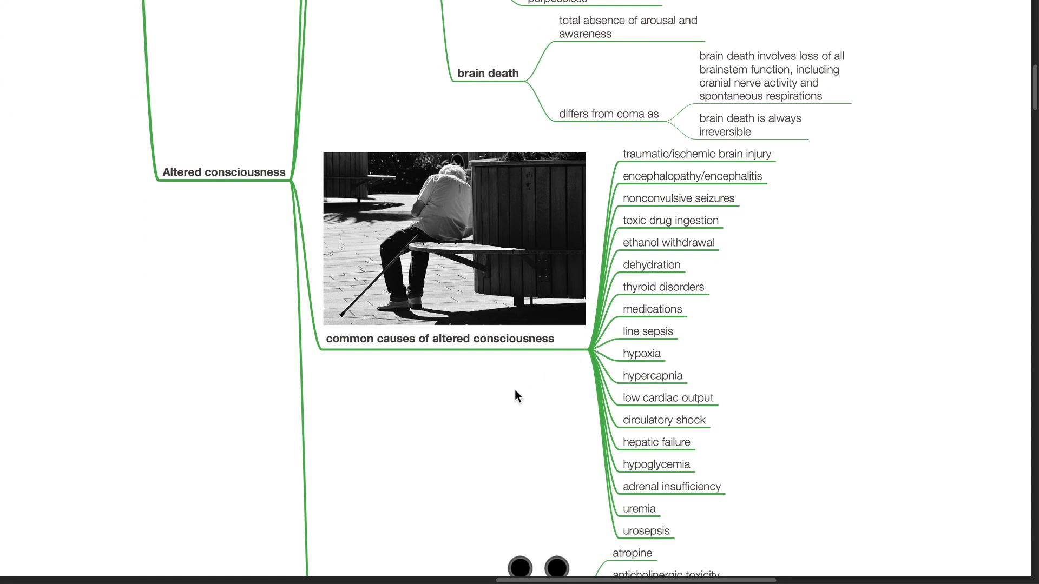
{"action": "mouse_move", "coordinate": [516, 399]}
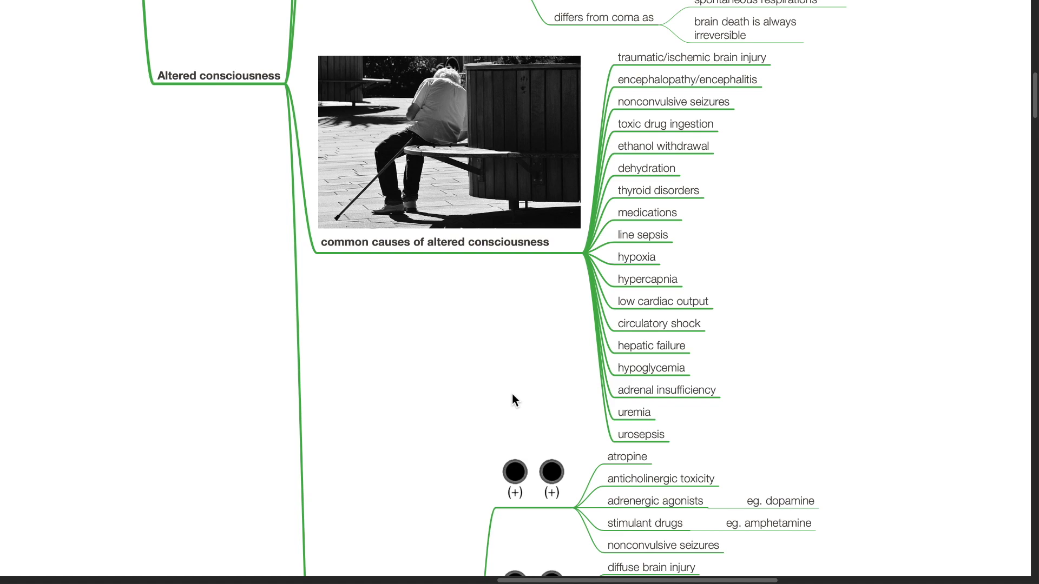
- Scroll back and forth through the pupil-size conditions down to brainstem (pontine) injury
{"action": "scroll", "scroll_direction": "down", "scroll_amount": 3}
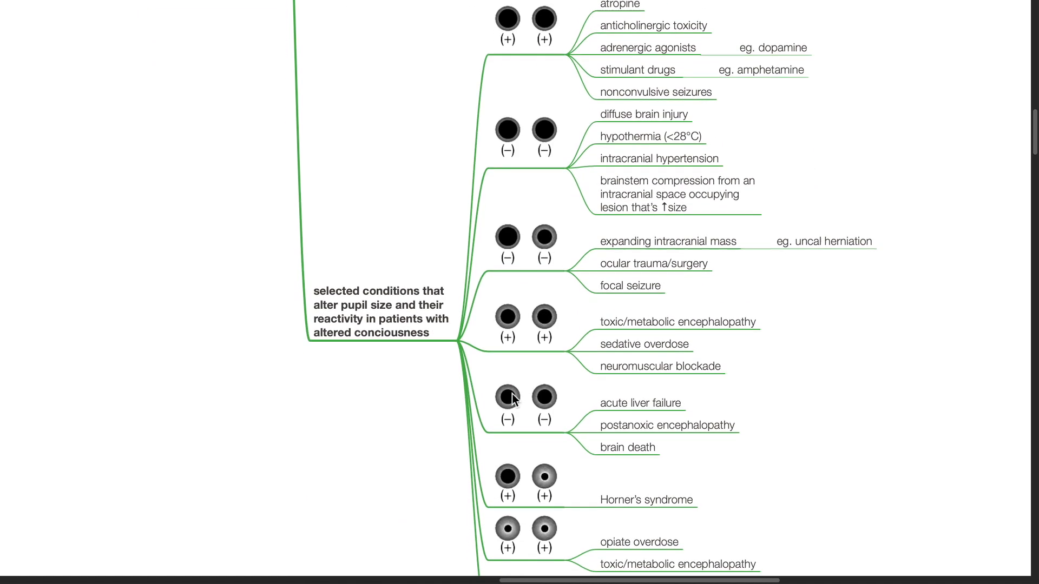
{"action": "scroll", "scroll_direction": "up", "scroll_amount": 3}
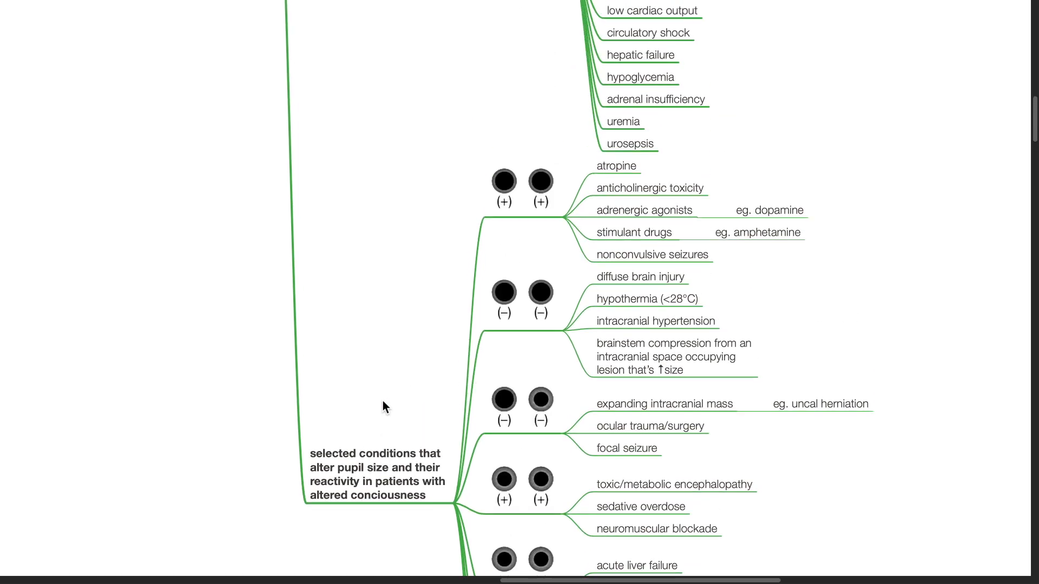
{"action": "scroll", "scroll_direction": "up", "scroll_amount": 3}
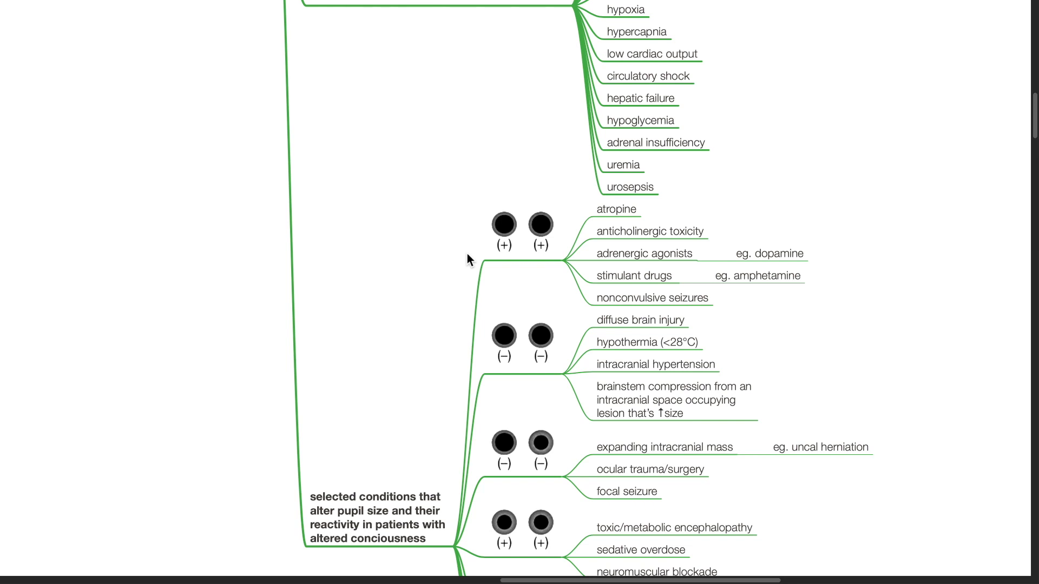
{"action": "scroll", "scroll_direction": "up", "scroll_amount": 3}
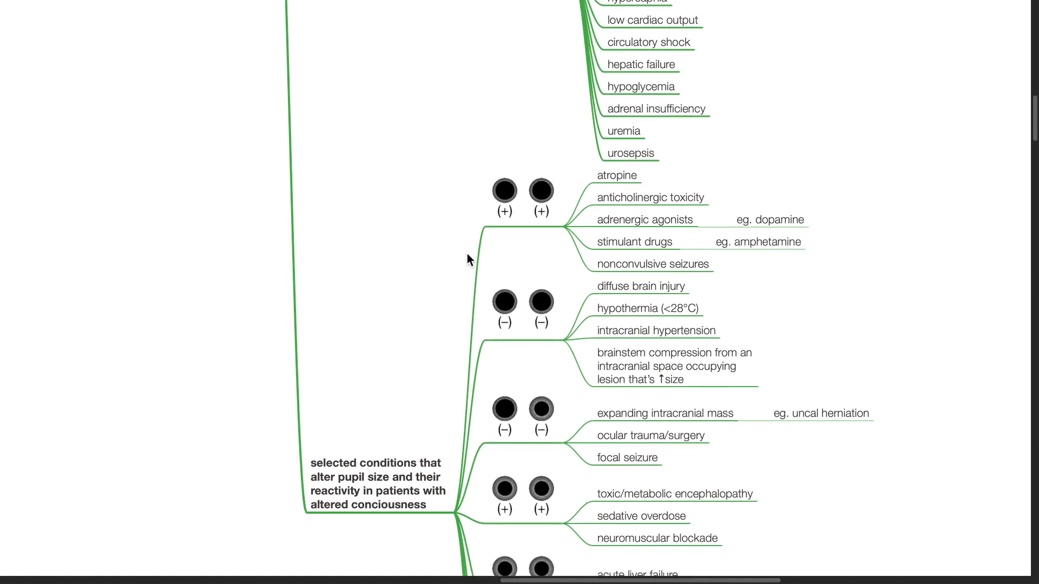
{"action": "scroll", "scroll_direction": "down", "scroll_amount": 3}
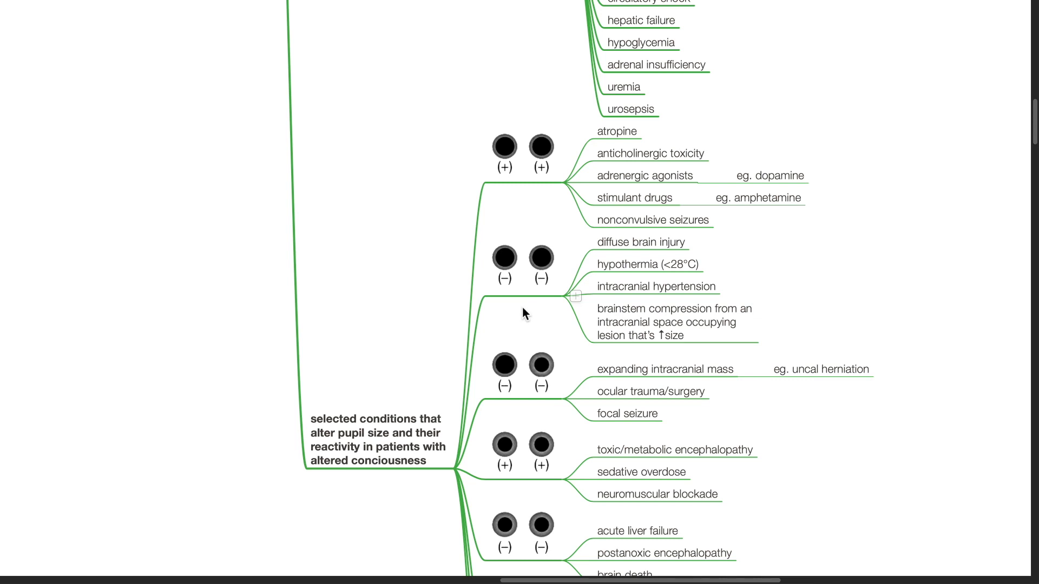
{"action": "scroll", "scroll_direction": "down", "scroll_amount": 3}
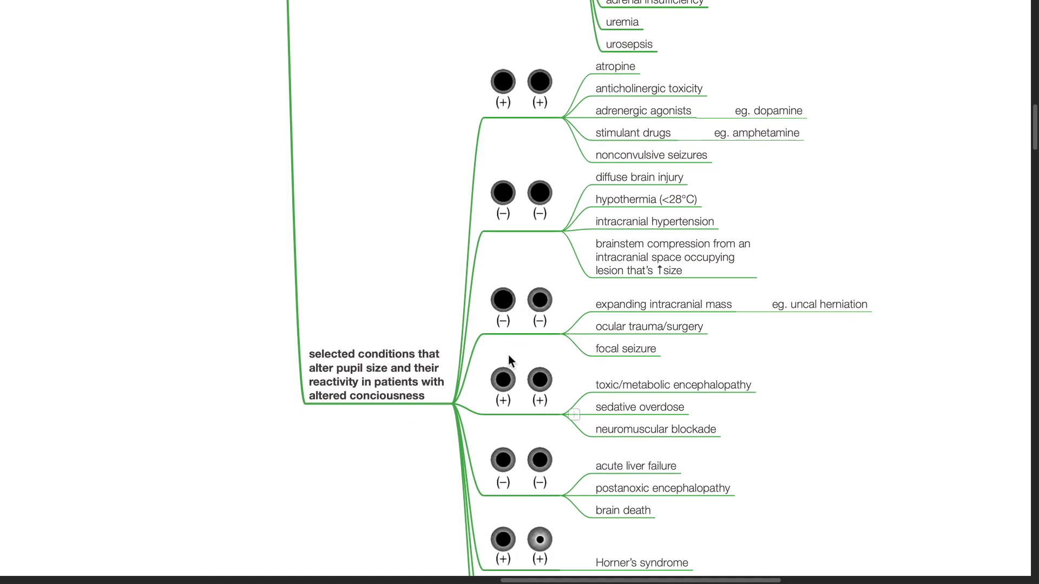
{"action": "mouse_move", "coordinate": [802, 349]}
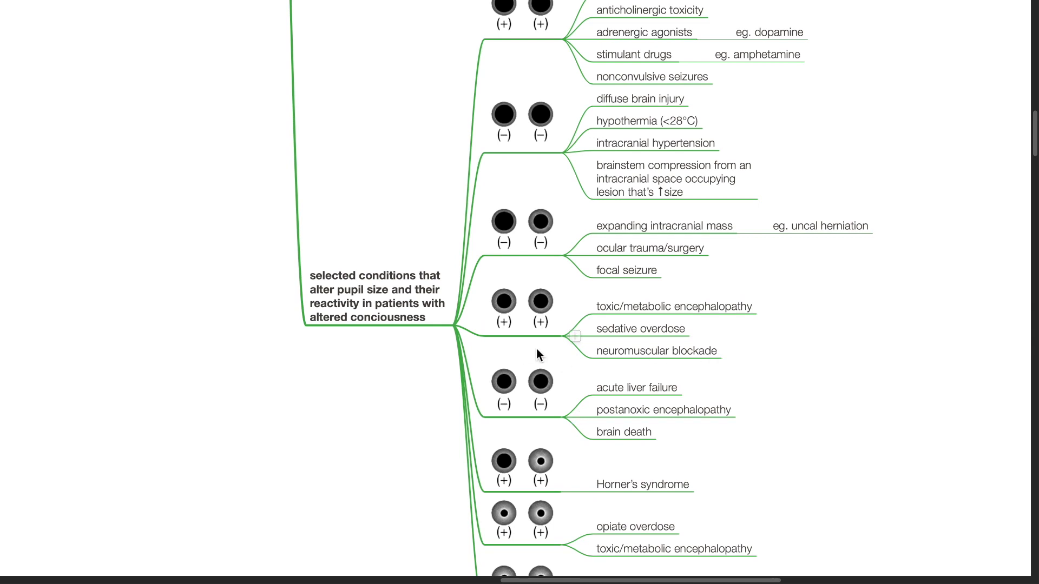
{"action": "mouse_move", "coordinate": [740, 333]}
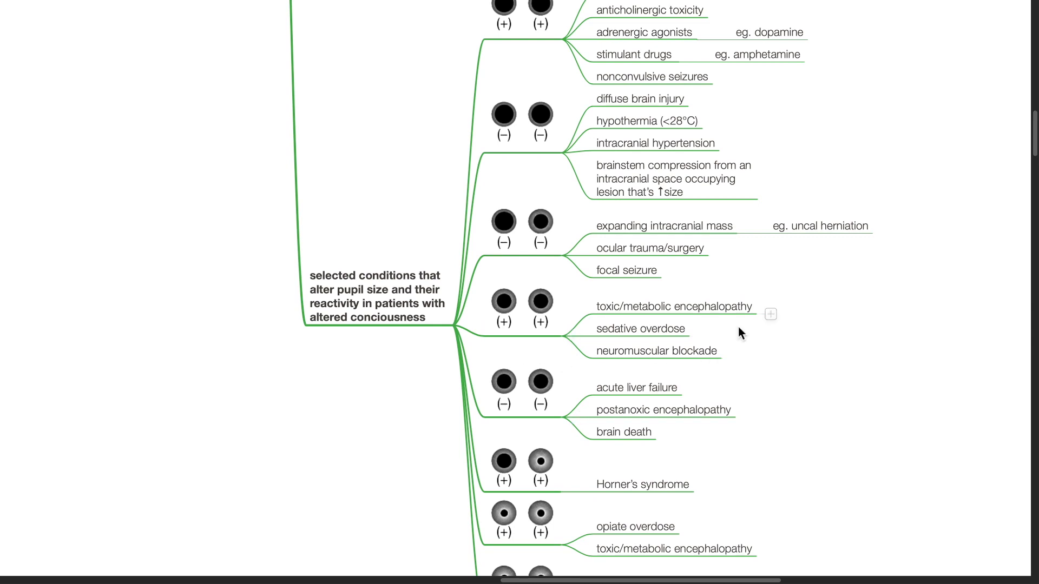
{"action": "mouse_move", "coordinate": [734, 327]}
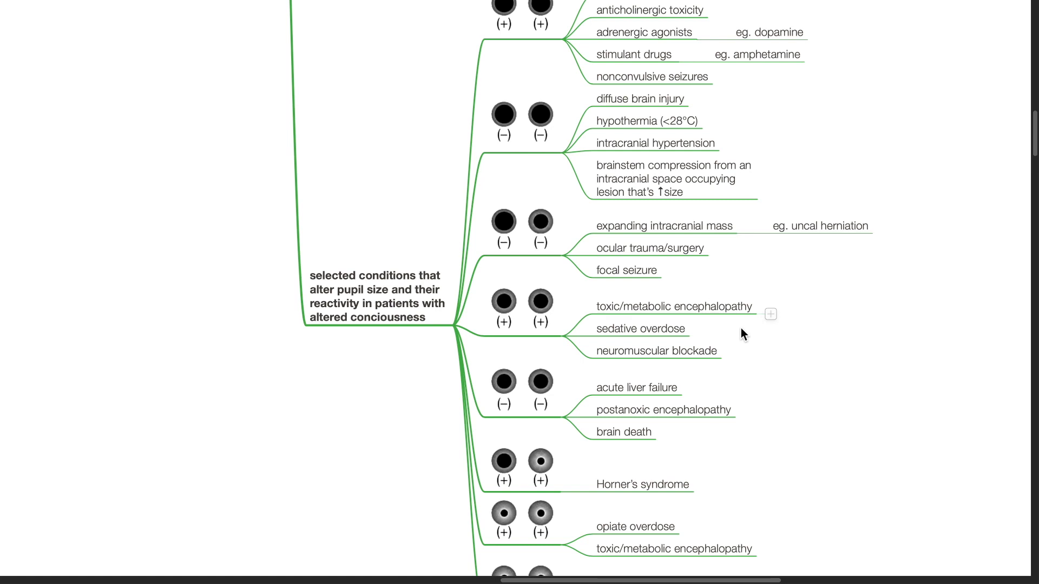
{"action": "scroll", "scroll_direction": "down", "scroll_amount": 3}
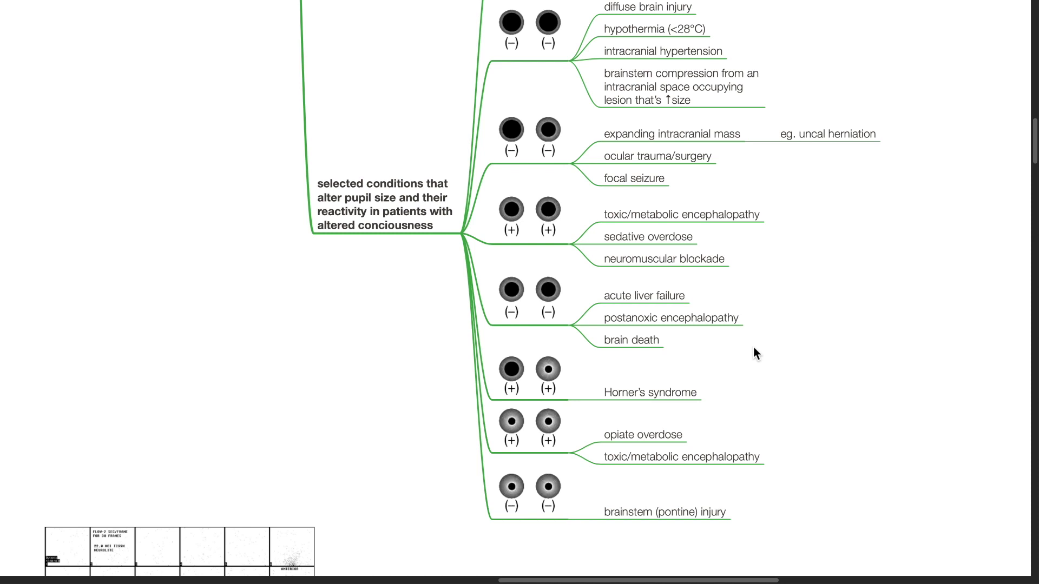
- Scroll down to the Definitions branch explaining Death, Brain death and essential components
{"action": "scroll", "scroll_direction": "down", "scroll_amount": 3}
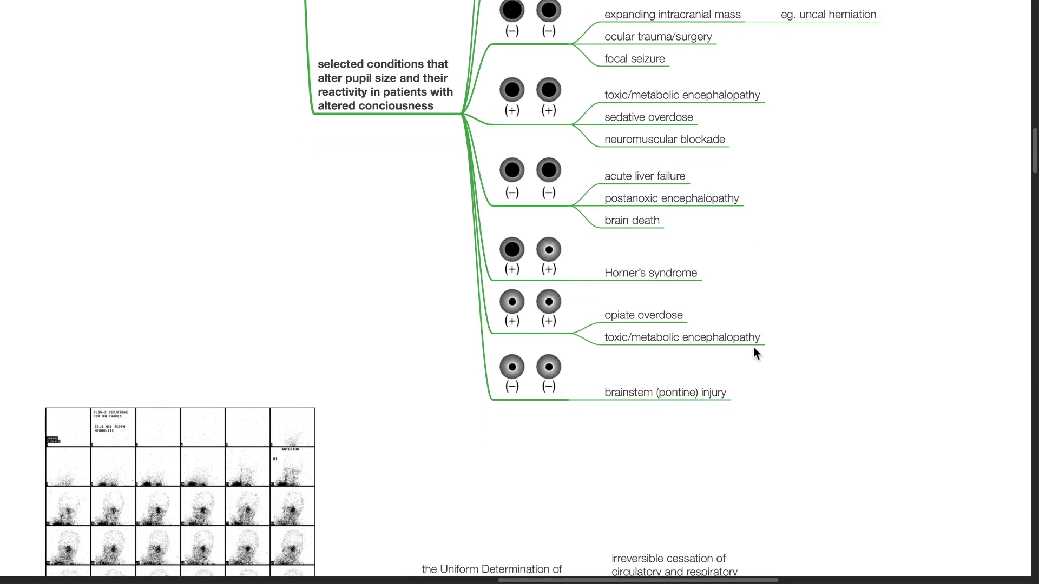
{"action": "scroll", "scroll_direction": "down", "scroll_amount": 3}
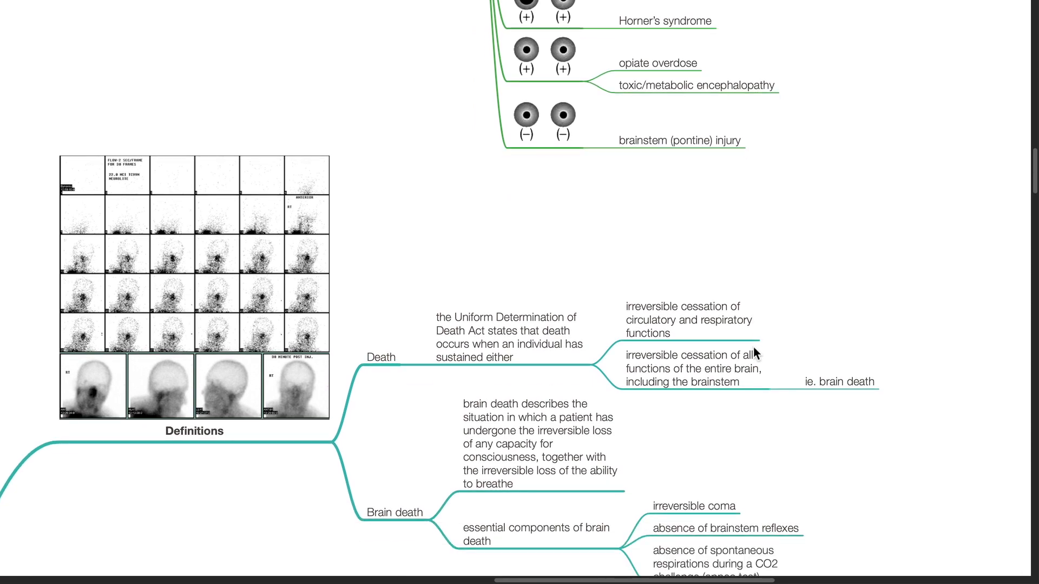
{"action": "scroll", "scroll_direction": "down", "scroll_amount": 3}
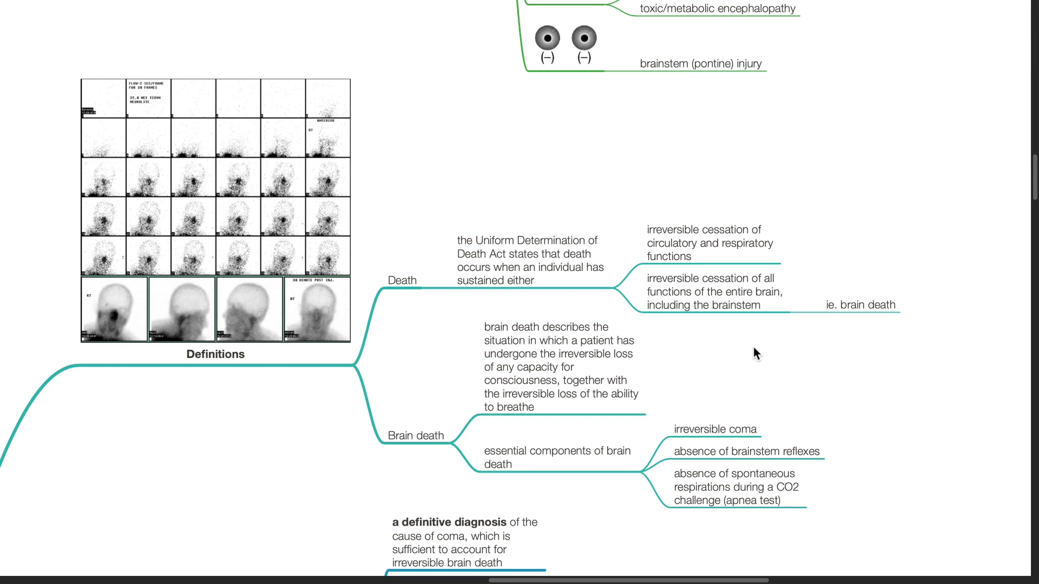
- Scroll to the brain death testing preconditions, from definitive diagnosis to no neuromuscular blockade
{"action": "scroll", "scroll_direction": "down", "scroll_amount": 3}
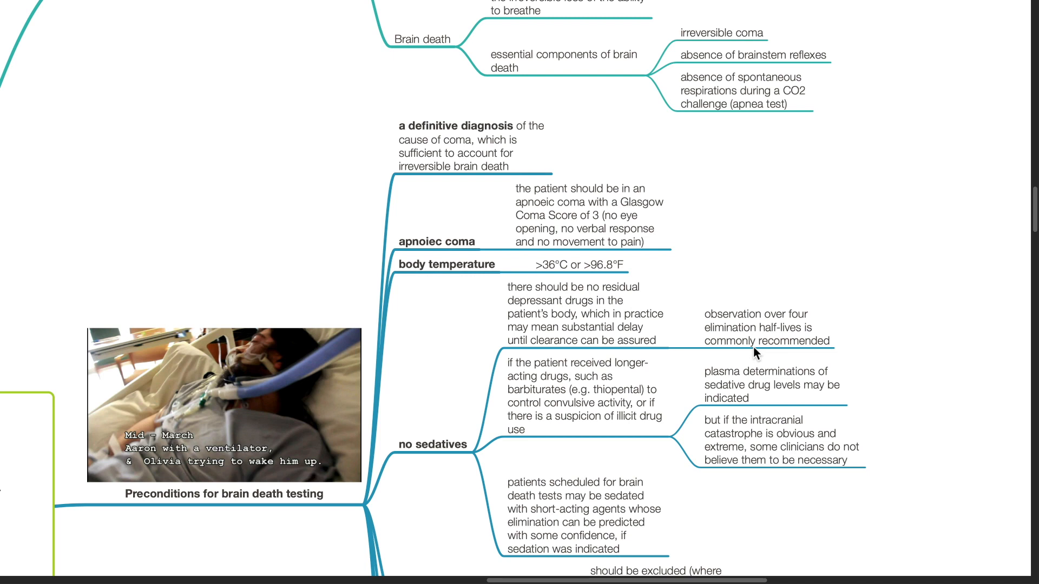
{"action": "mouse_move", "coordinate": [782, 266]}
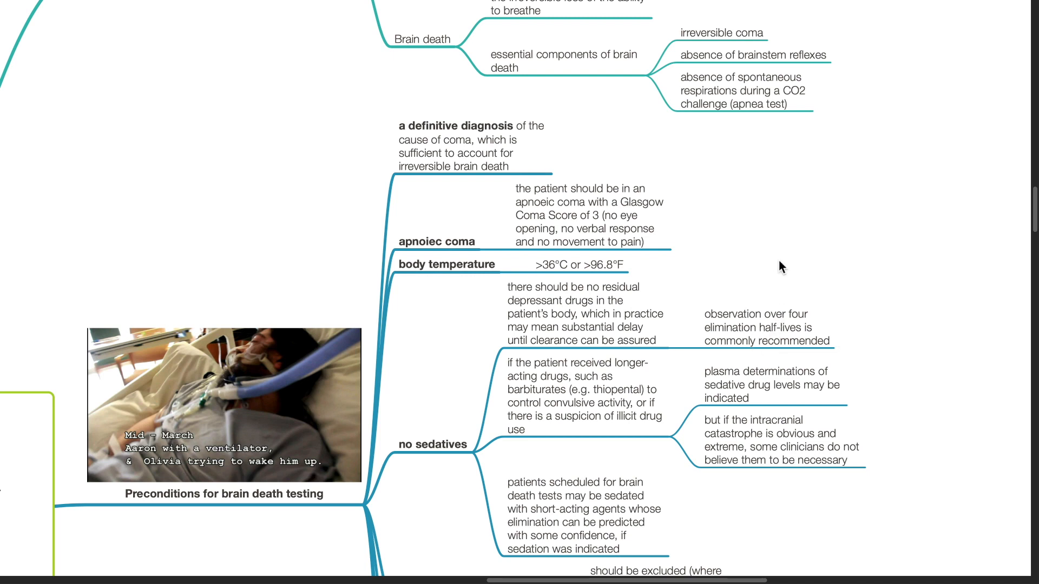
{"action": "scroll", "scroll_direction": "down", "scroll_amount": 3}
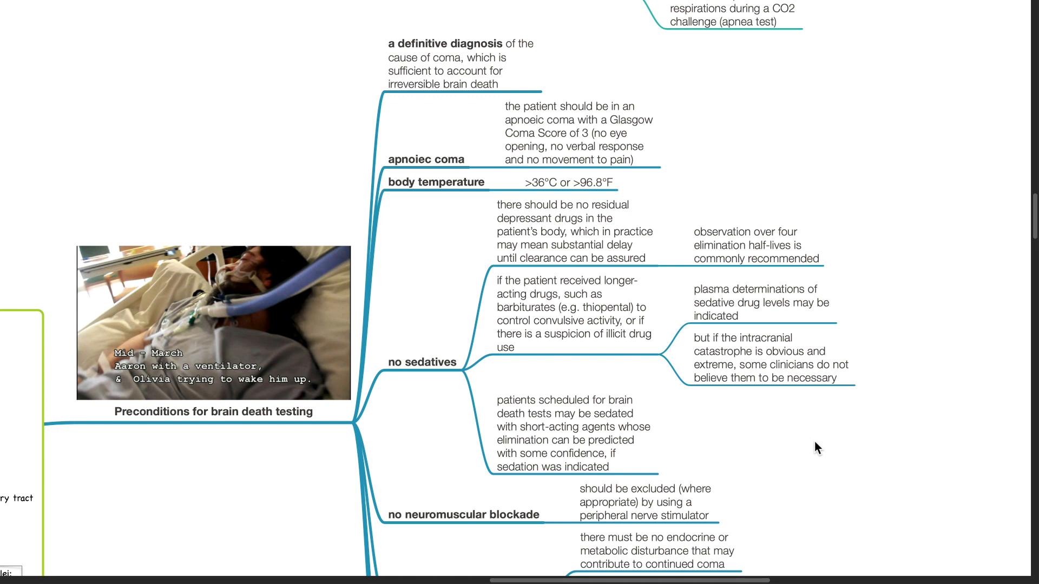
- Scroll through the remaining preconditions, from no sedatives to no shock and normocapnia
{"action": "scroll", "scroll_direction": "down", "scroll_amount": 3}
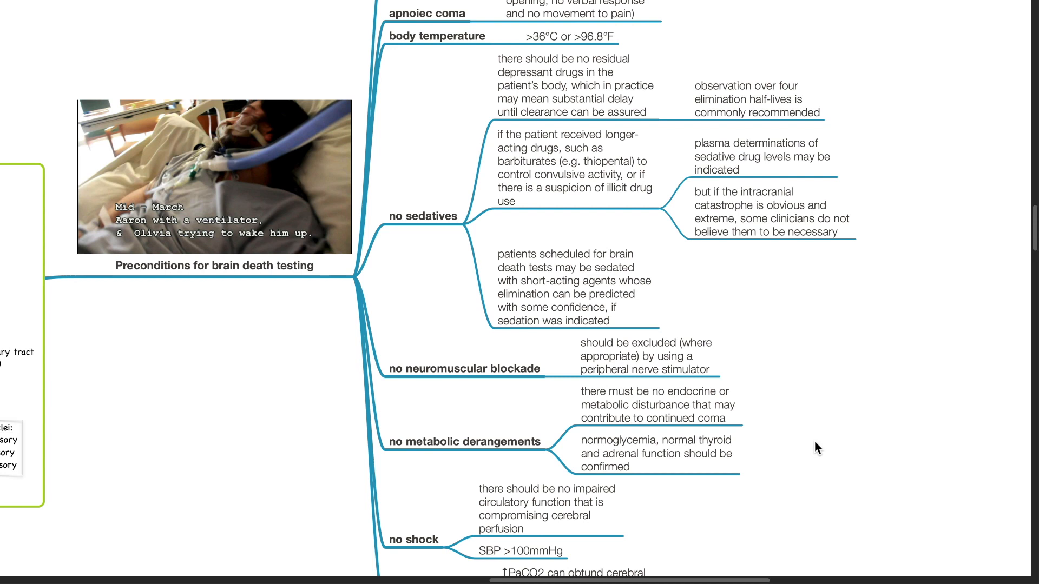
{"action": "scroll", "scroll_direction": "down", "scroll_amount": 3}
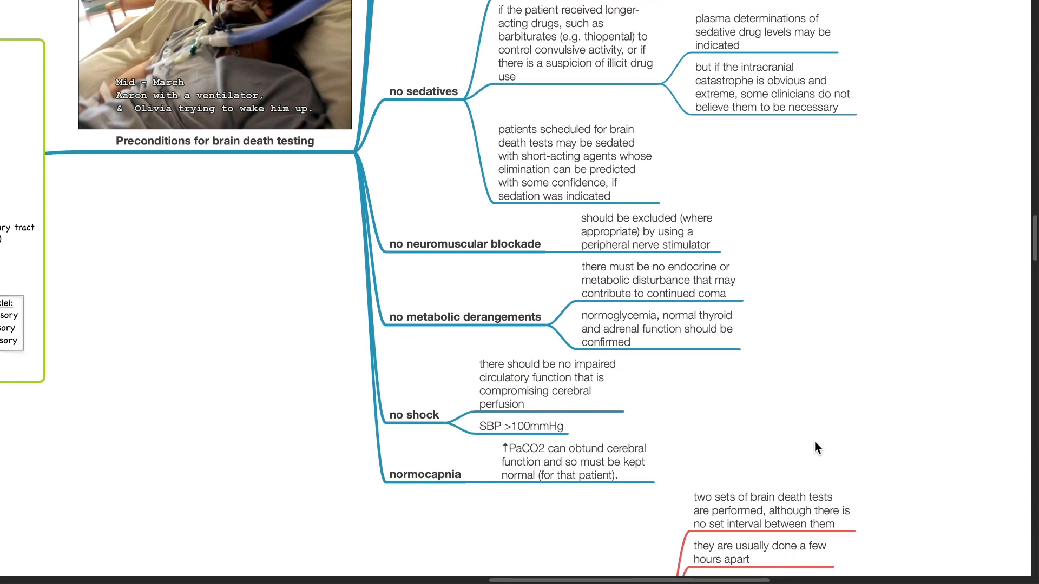
{"action": "scroll", "scroll_direction": "up", "scroll_amount": 3}
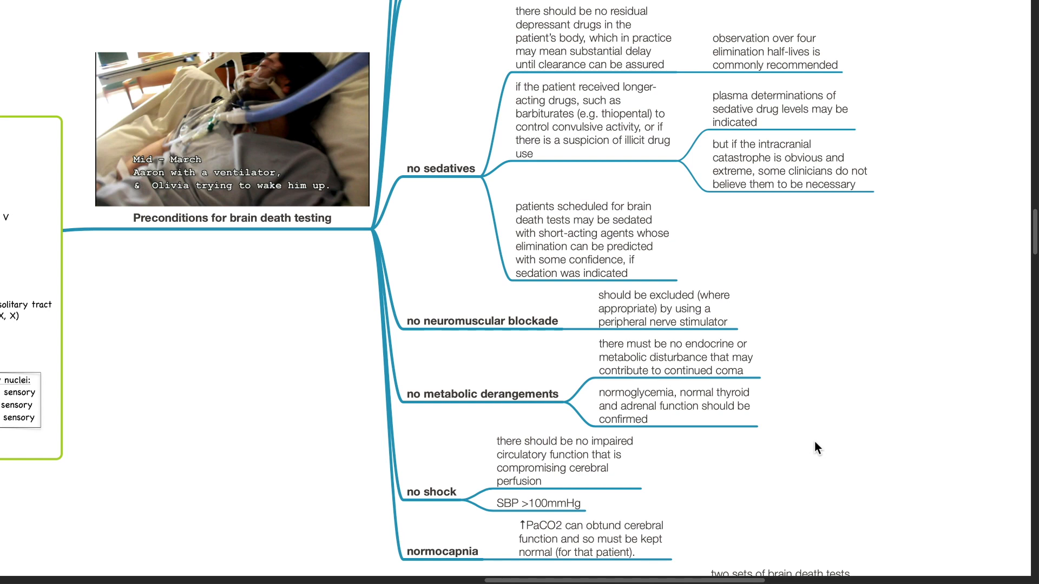
{"action": "mouse_move", "coordinate": [776, 516]}
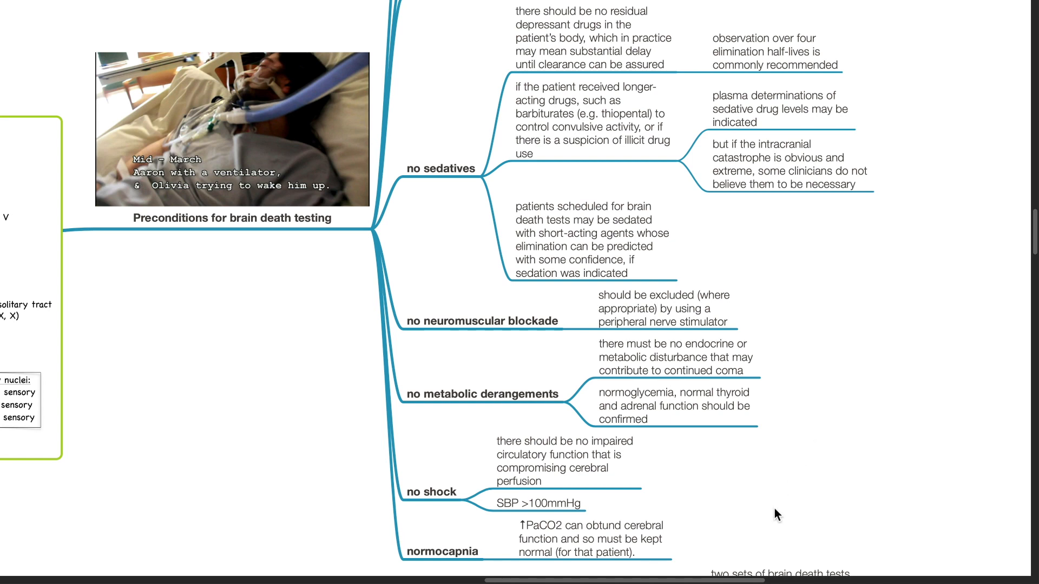
{"action": "mouse_move", "coordinate": [765, 531]}
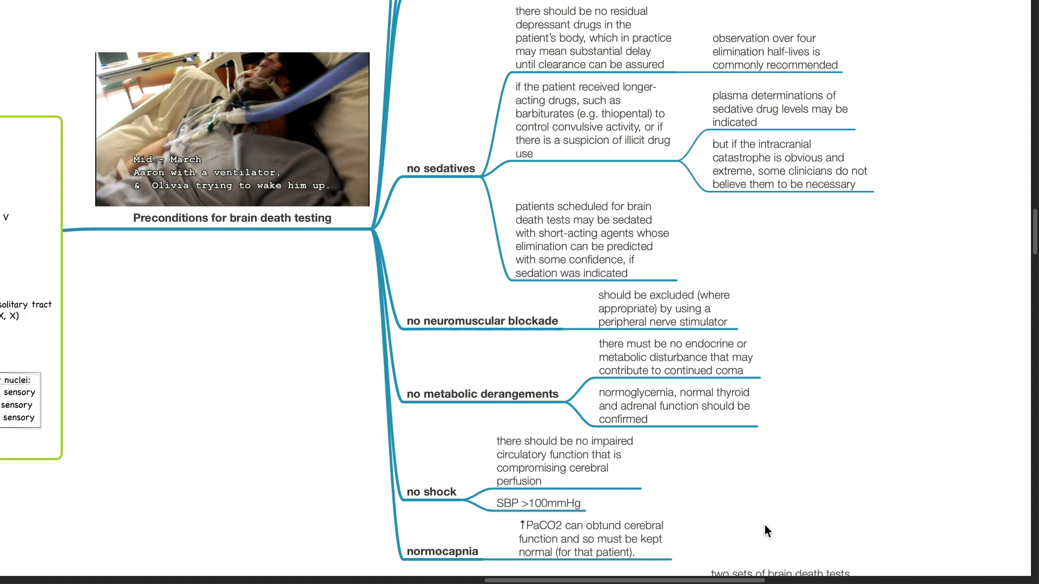
- Scroll down to the 'two sets of brain death tests' and 'few hours apart' notes
{"action": "scroll", "scroll_direction": "down", "scroll_amount": 3}
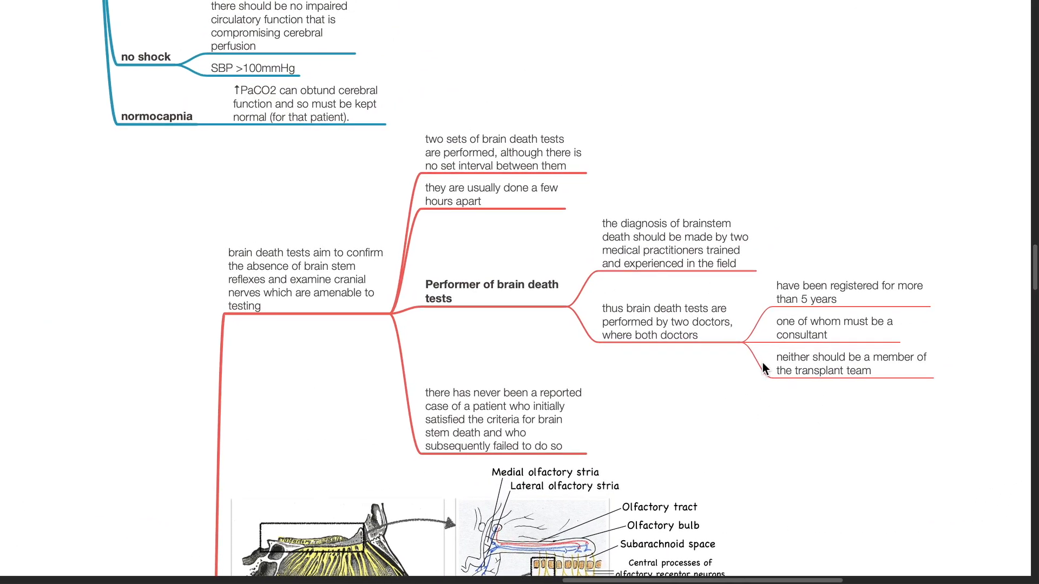
{"action": "mouse_move", "coordinate": [722, 398]}
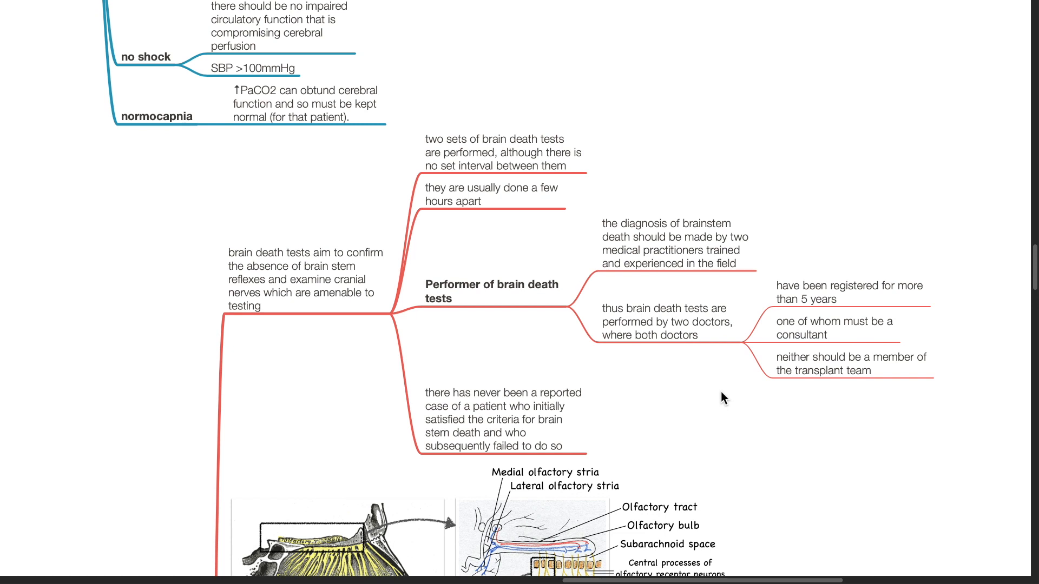
{"action": "scroll", "scroll_direction": "down", "scroll_amount": 3}
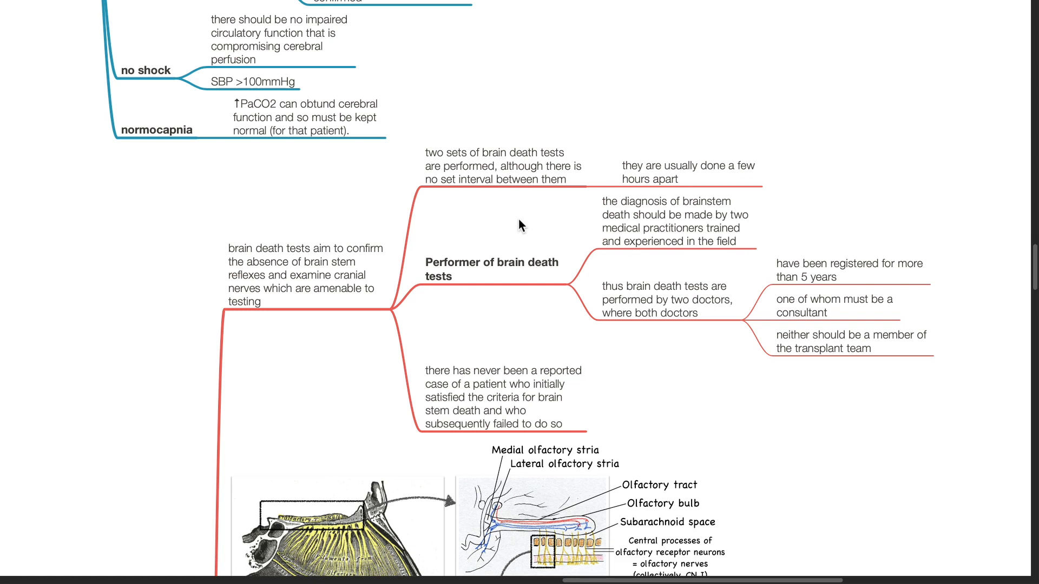
- Scroll to cranial nerve I's not-tested note and nerve II's pupillary light reflex diagram
{"action": "scroll", "scroll_direction": "down", "scroll_amount": 3}
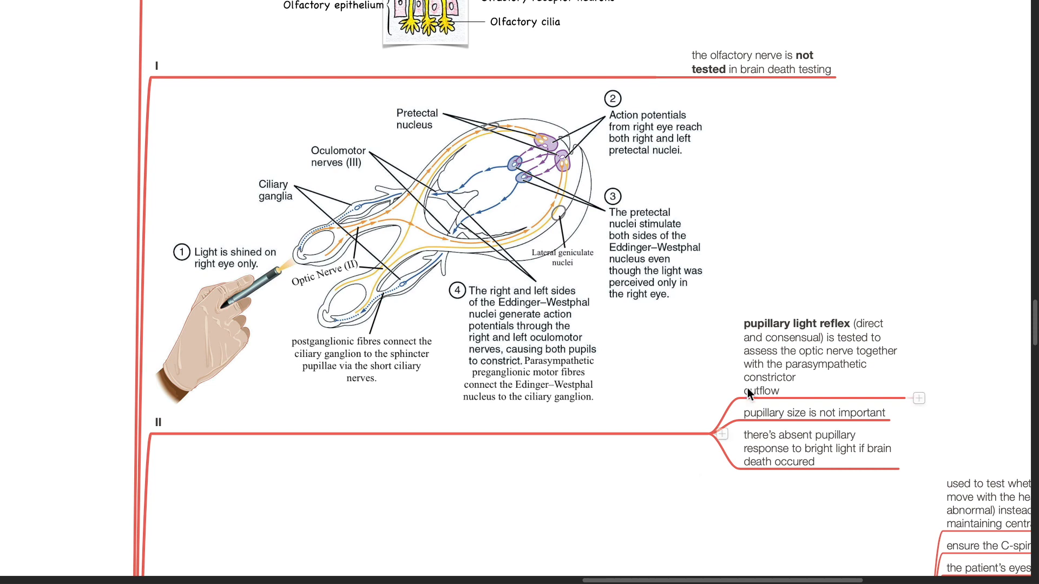
{"action": "mouse_move", "coordinate": [749, 392]}
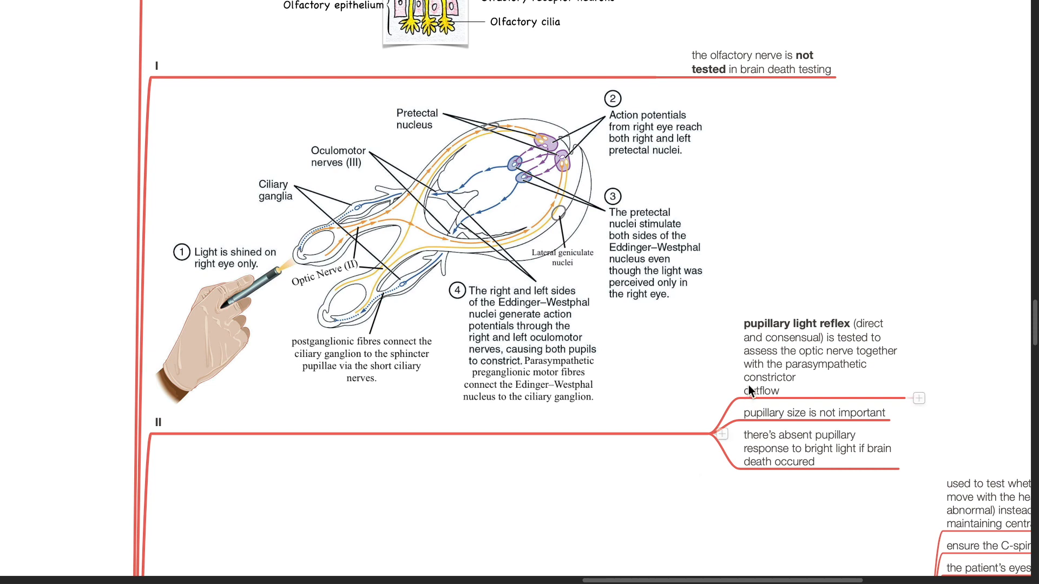
- Scroll through the oculocephalic reflex's brainstem intact and not-intact diagrams to the corneal reflex
{"action": "scroll", "scroll_direction": "down", "scroll_amount": 3}
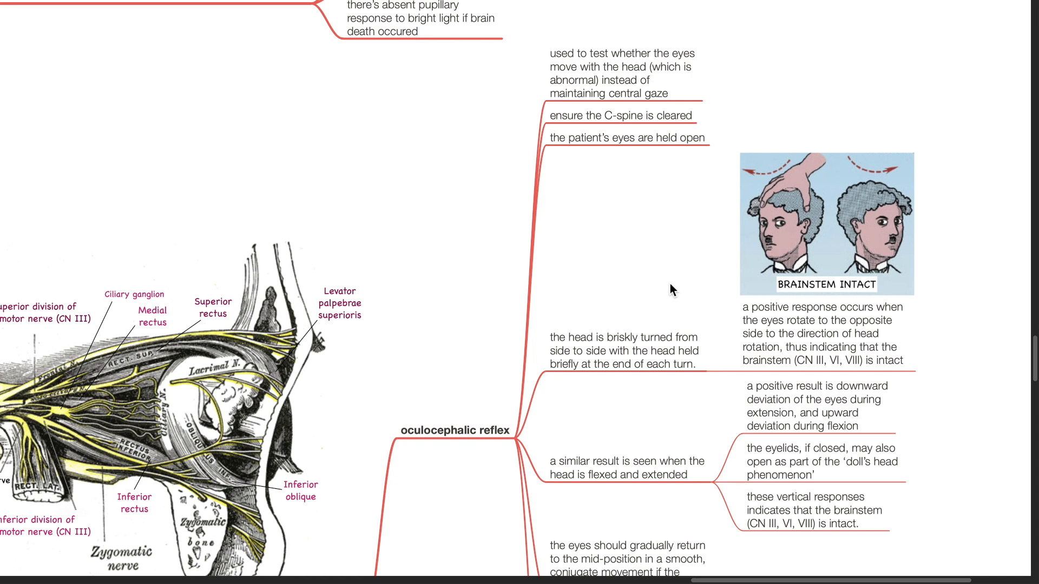
{"action": "mouse_move", "coordinate": [638, 419]}
{"action": "type", "text": "I"}
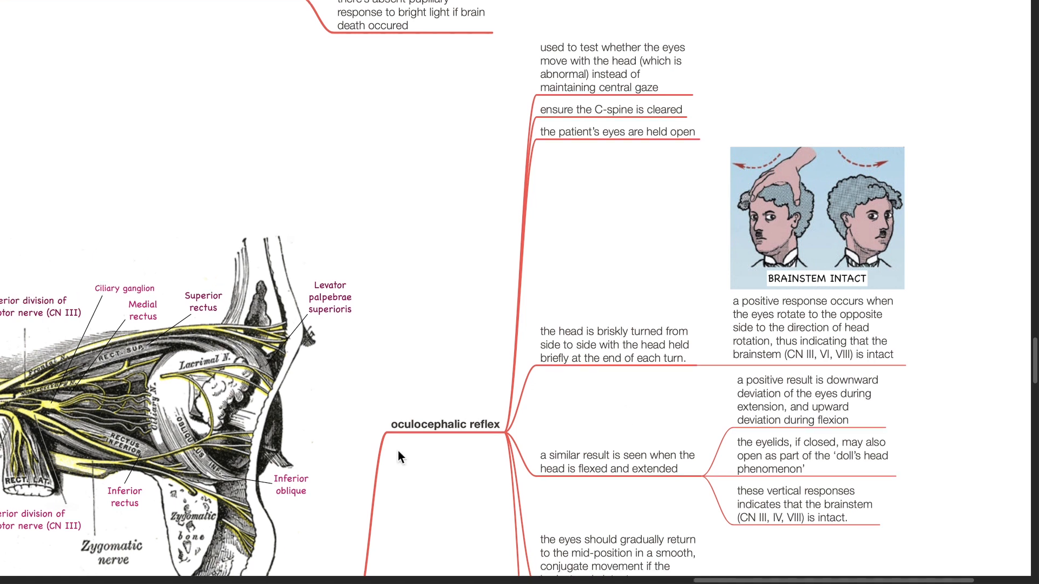
{"action": "mouse_move", "coordinate": [957, 417]}
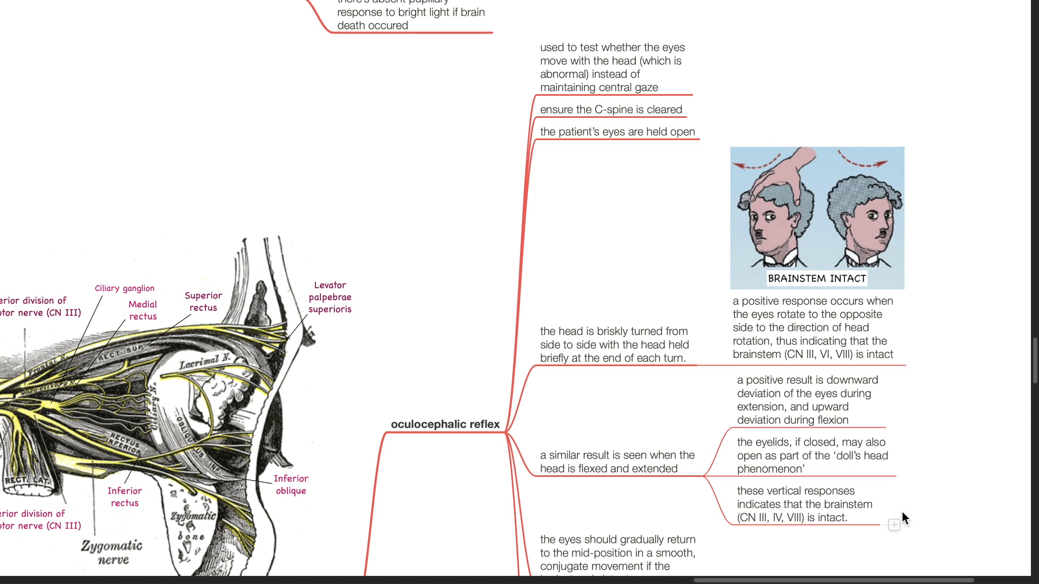
{"action": "mouse_move", "coordinate": [941, 526]}
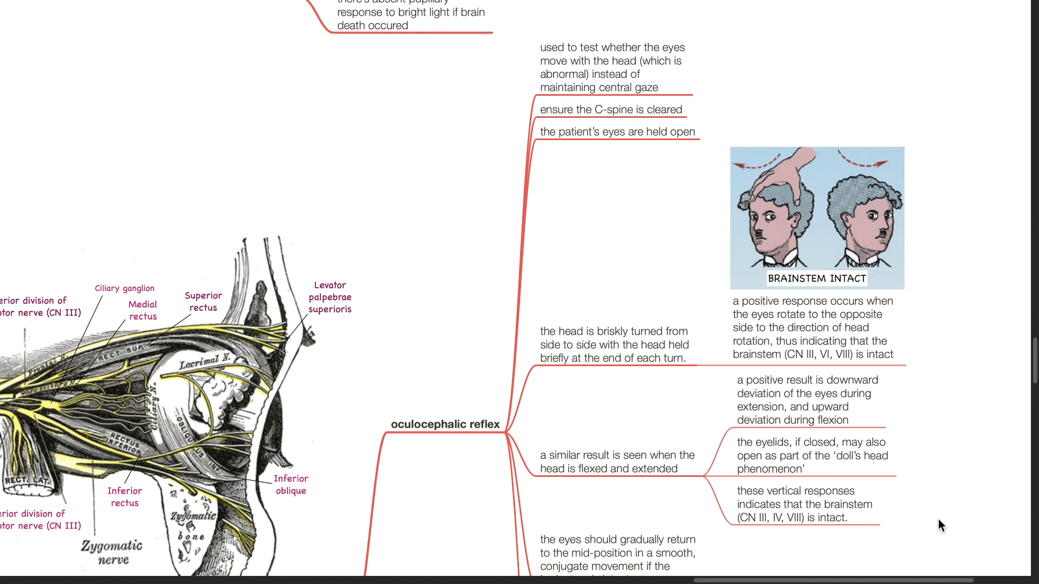
{"action": "mouse_move", "coordinate": [908, 550]}
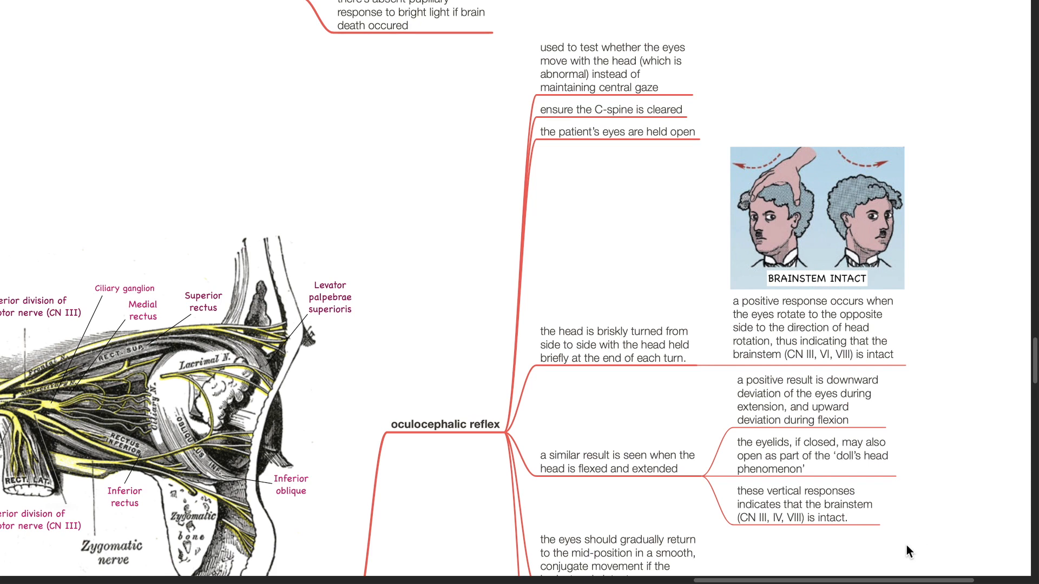
{"action": "scroll", "scroll_direction": "down", "scroll_amount": 3}
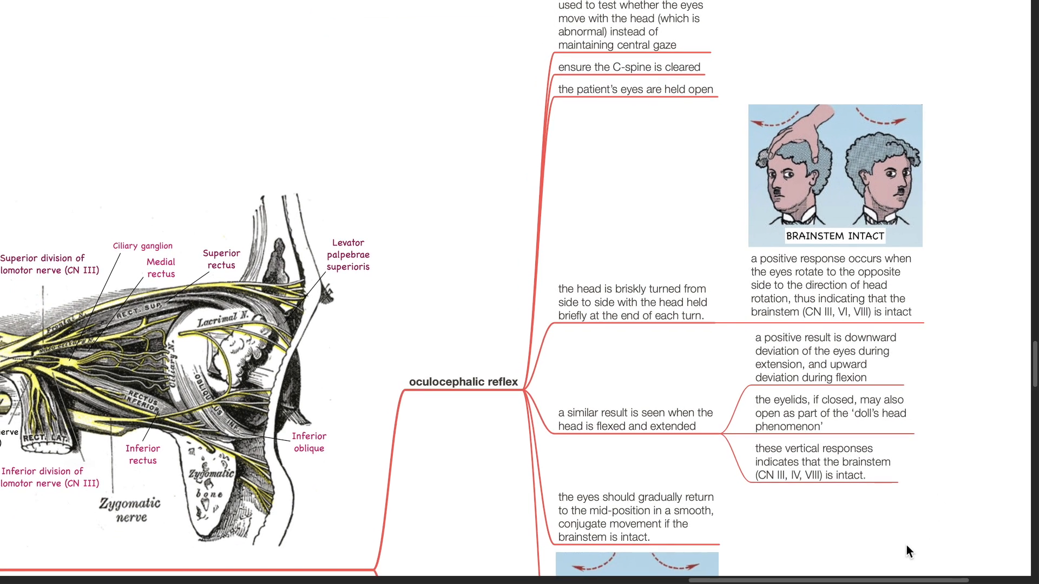
{"action": "scroll", "scroll_direction": "down", "scroll_amount": 3}
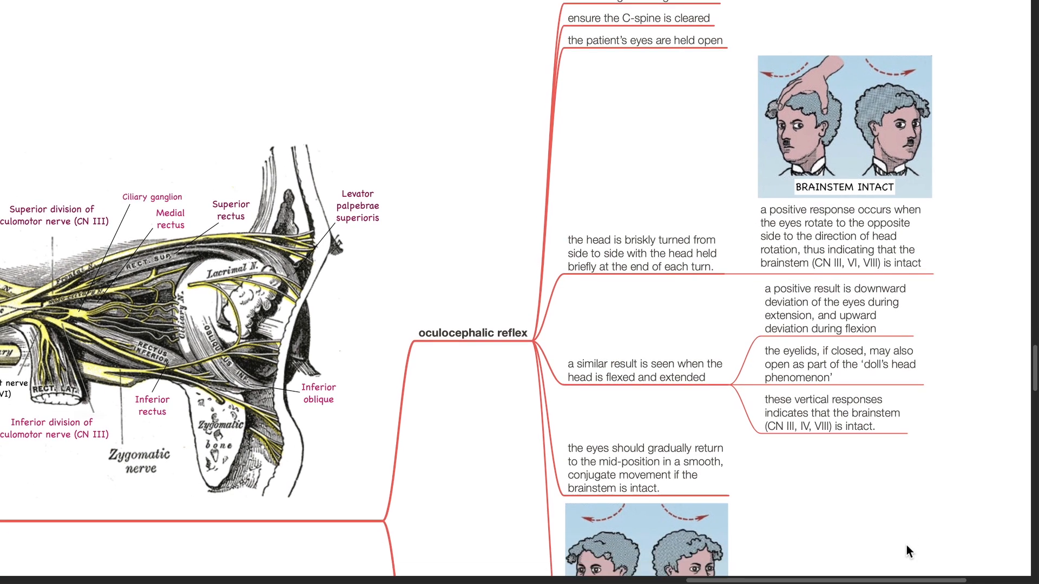
{"action": "scroll", "scroll_direction": "down", "scroll_amount": 3}
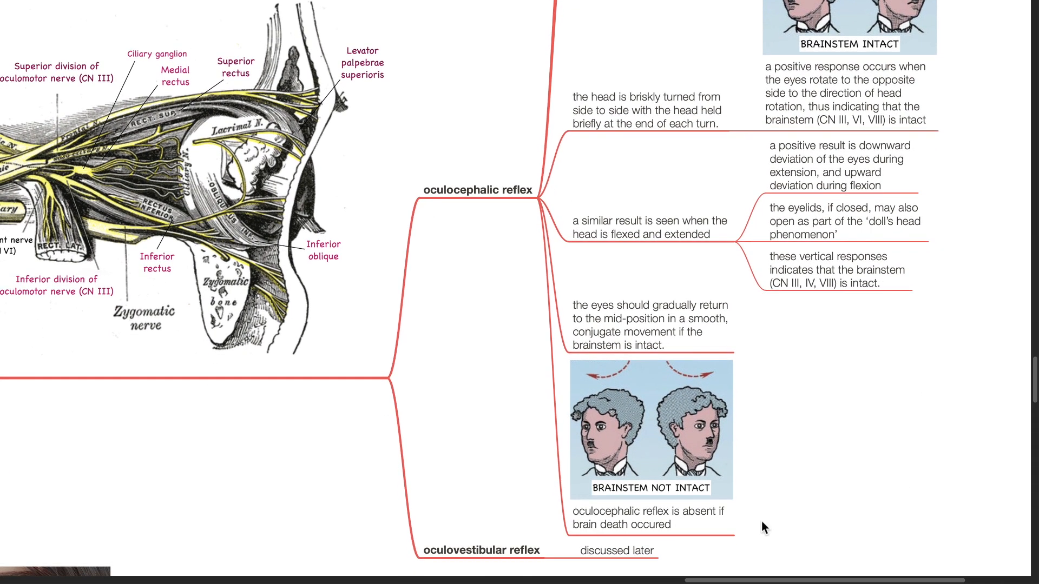
{"action": "mouse_move", "coordinate": [763, 525]}
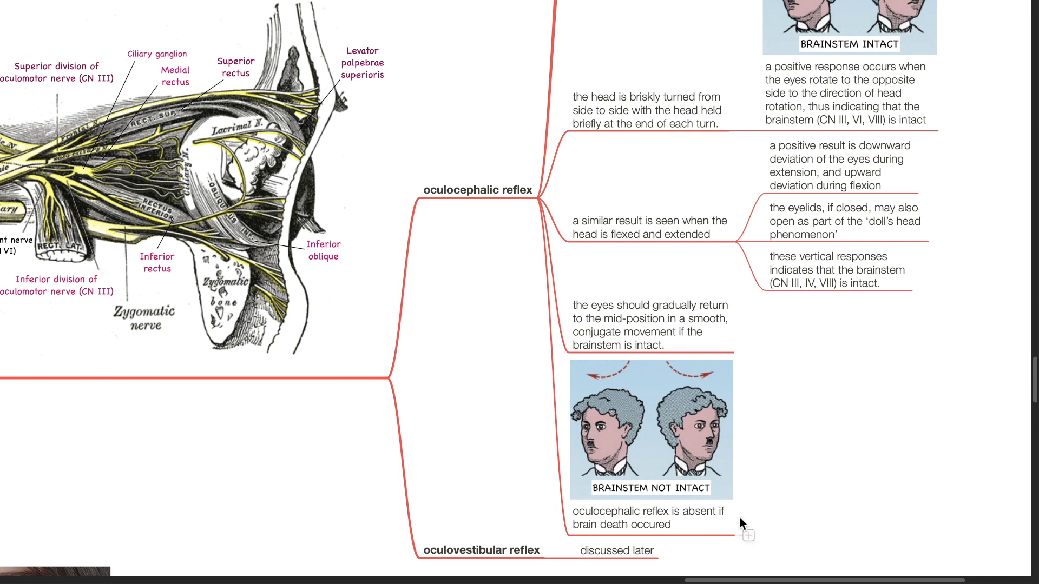
{"action": "scroll", "scroll_direction": "down", "scroll_amount": 3}
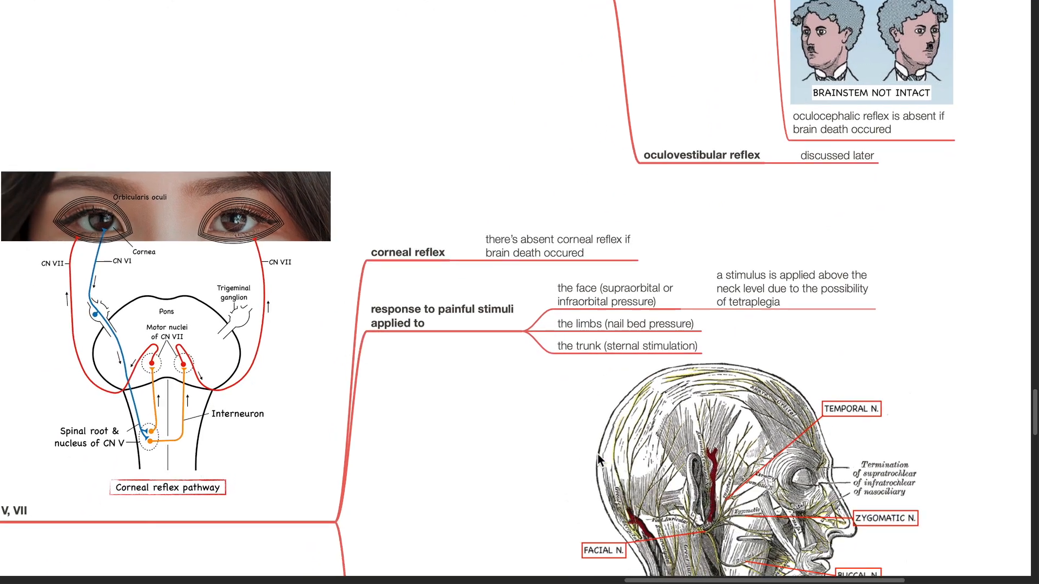
- Scroll past the V, VII corneal reflex branch to cranial nerve VIII's oculovestibular reflex diagrams
{"action": "scroll", "scroll_direction": "down", "scroll_amount": 3}
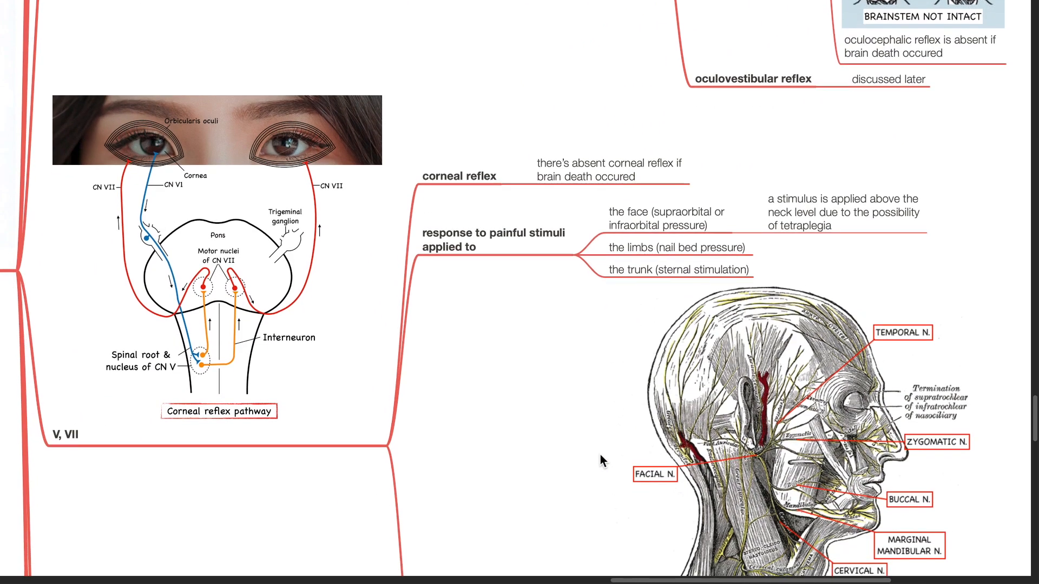
{"action": "scroll", "scroll_direction": "up", "scroll_amount": 3}
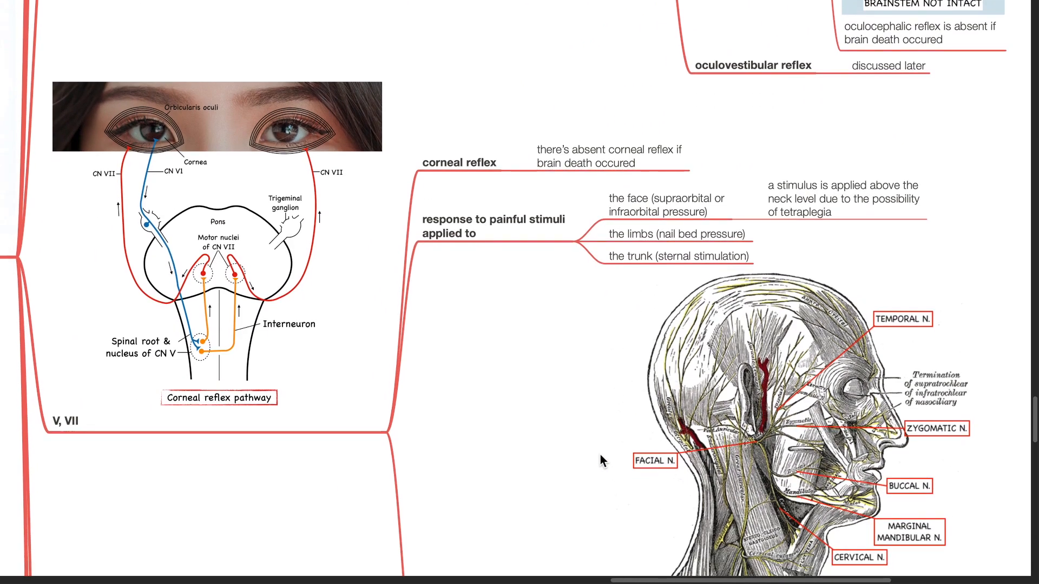
{"action": "scroll", "scroll_direction": "down", "scroll_amount": 3}
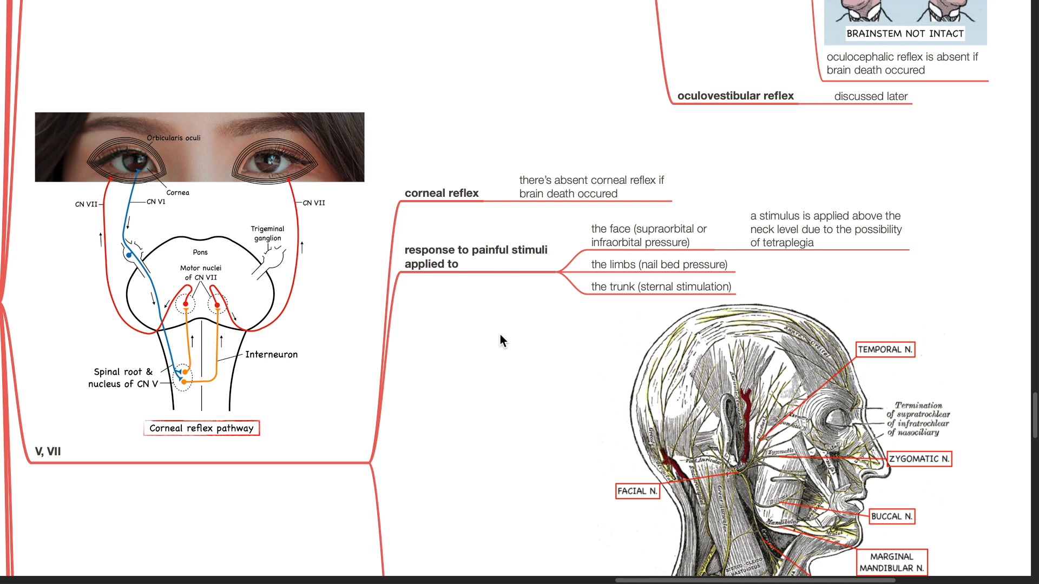
{"action": "mouse_move", "coordinate": [751, 191]}
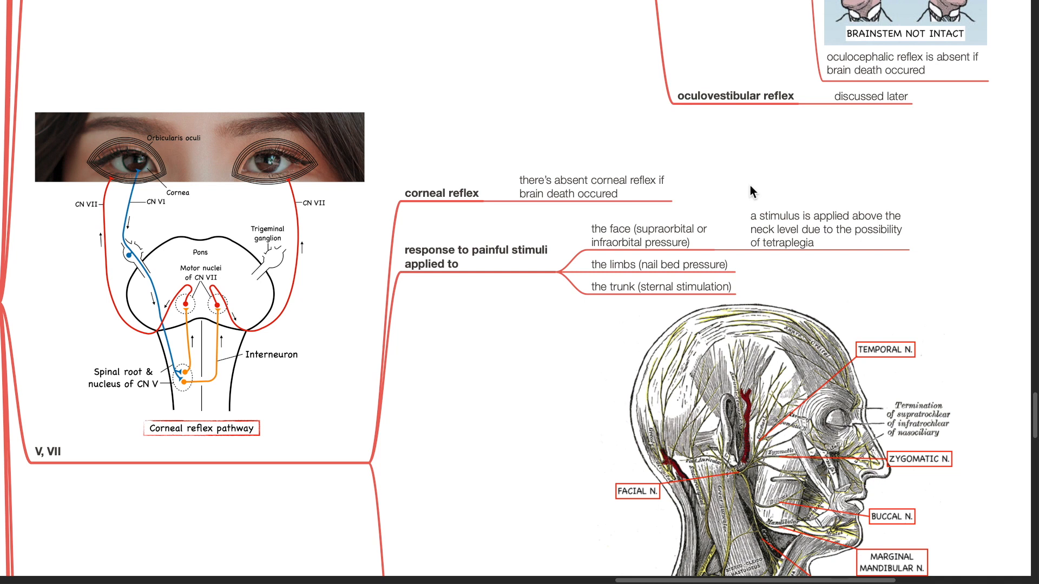
{"action": "scroll", "scroll_direction": "down", "scroll_amount": 3}
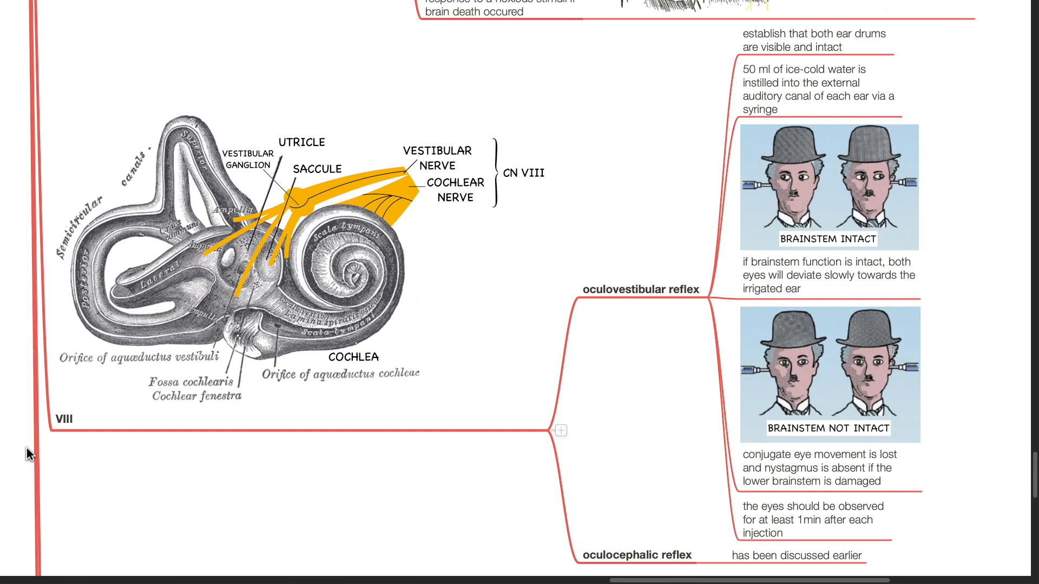
{"action": "mouse_move", "coordinate": [632, 323]}
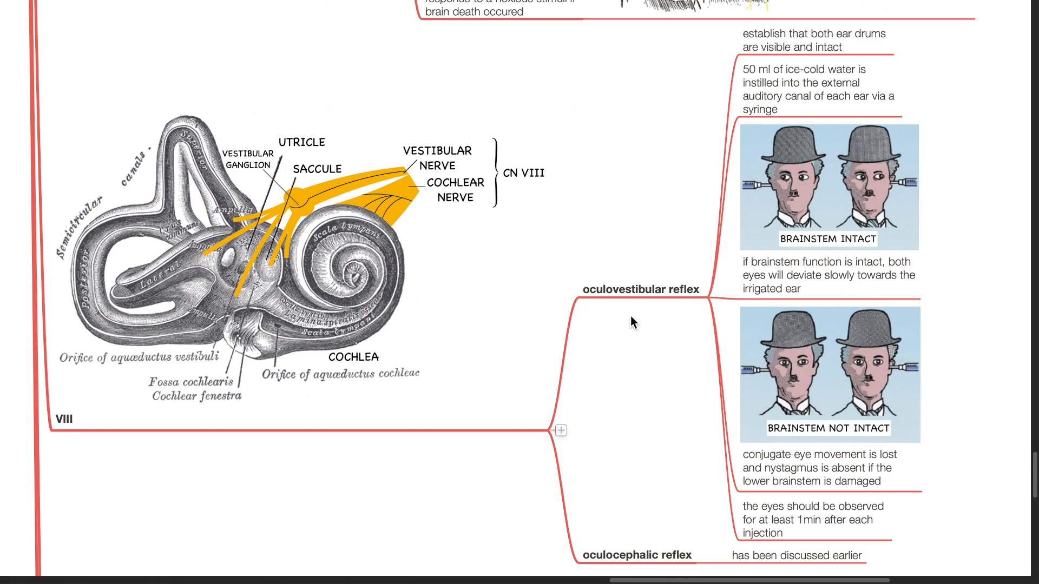
{"action": "mouse_move", "coordinate": [653, 562]}
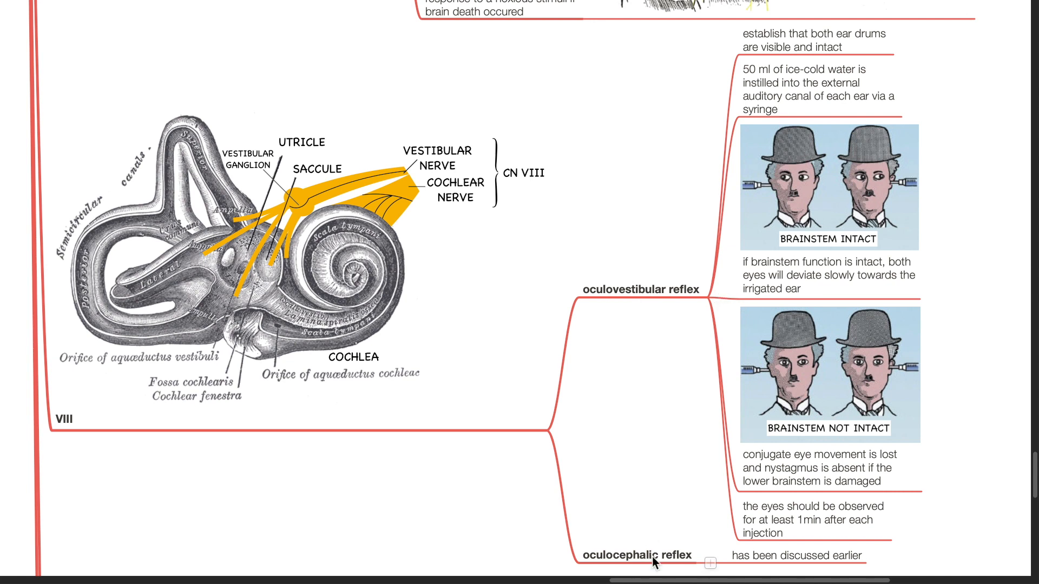
{"action": "mouse_move", "coordinate": [858, 72]}
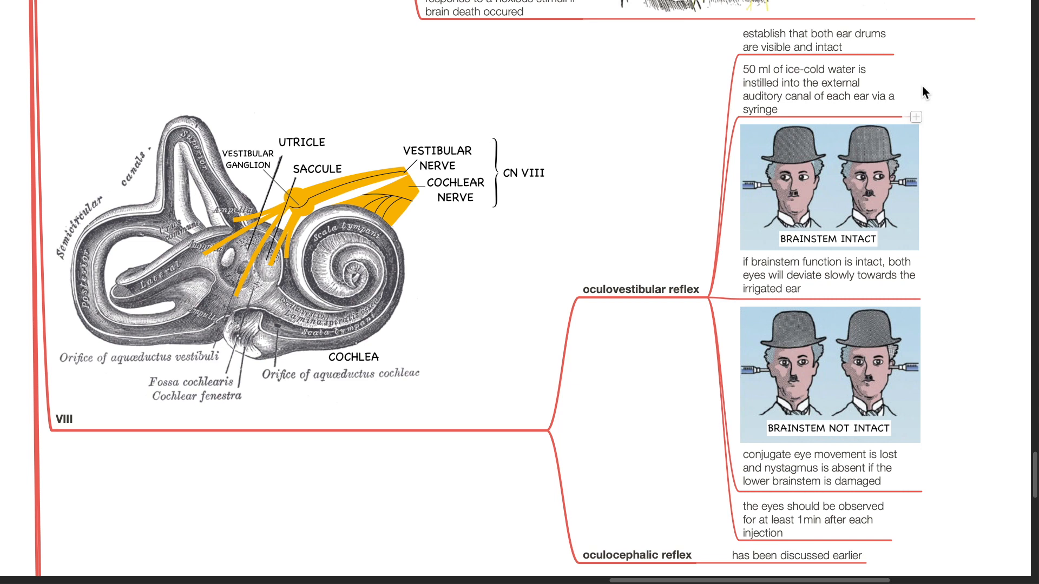
{"action": "mouse_move", "coordinate": [964, 257]}
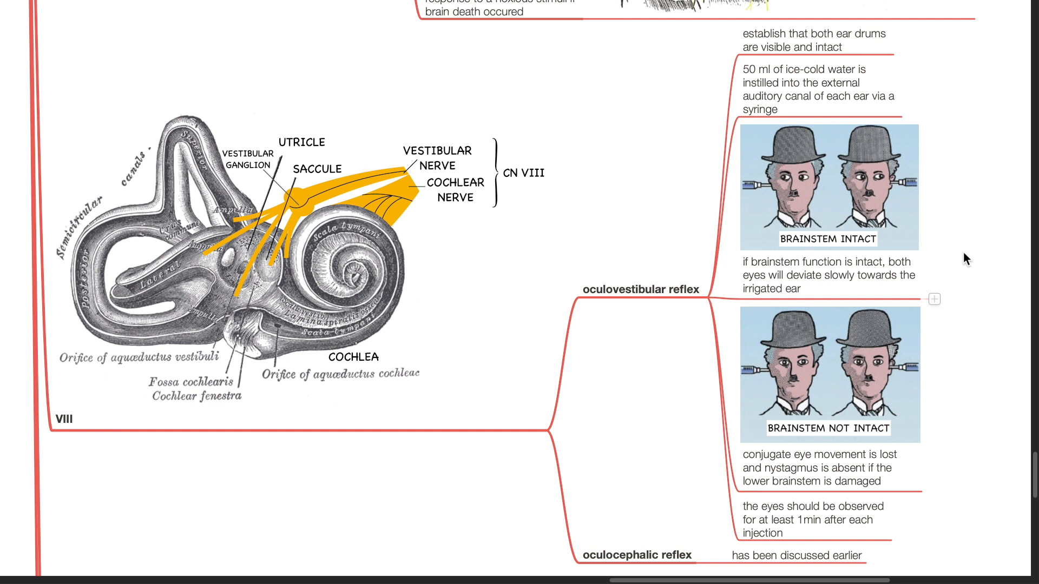
{"action": "mouse_move", "coordinate": [980, 429]}
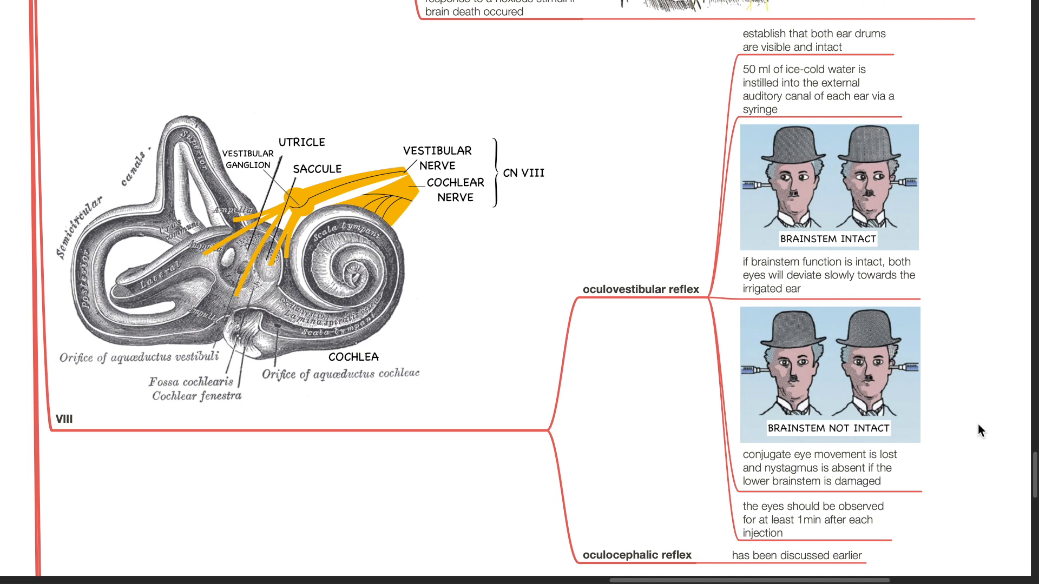
{"action": "mouse_move", "coordinate": [982, 440]}
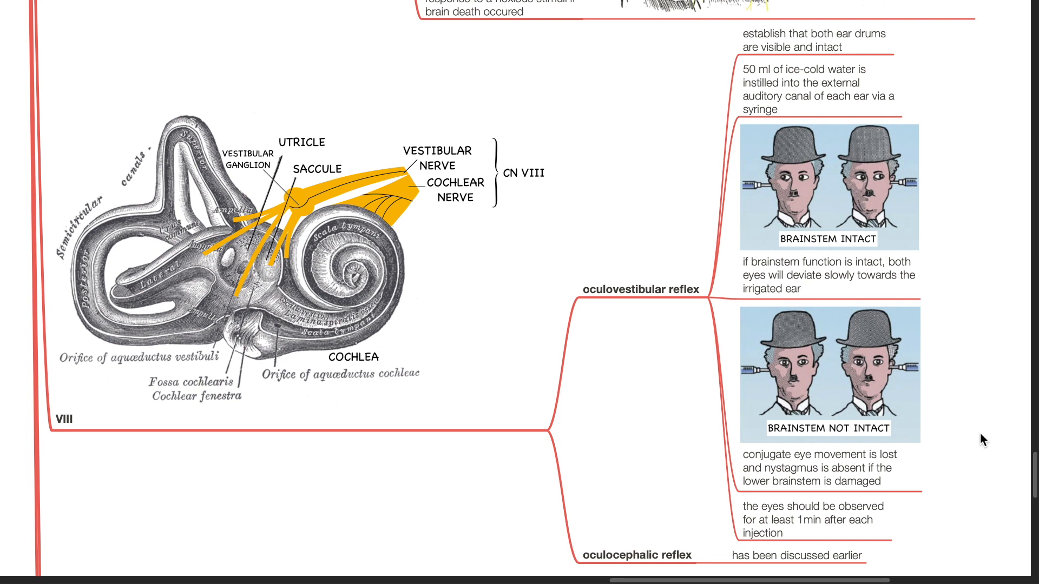
{"action": "mouse_move", "coordinate": [971, 488]}
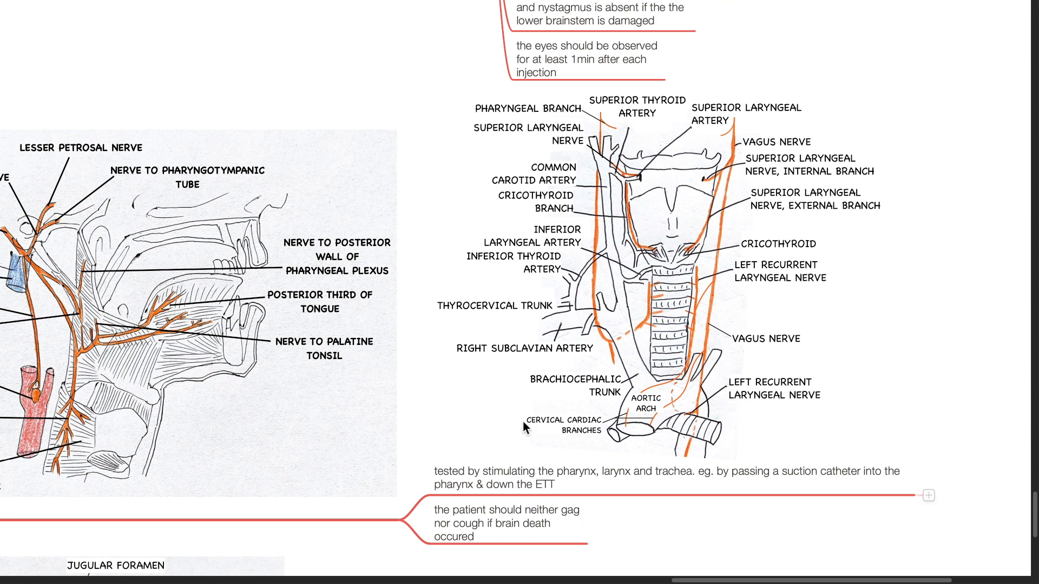
{"action": "mouse_move", "coordinate": [653, 526]}
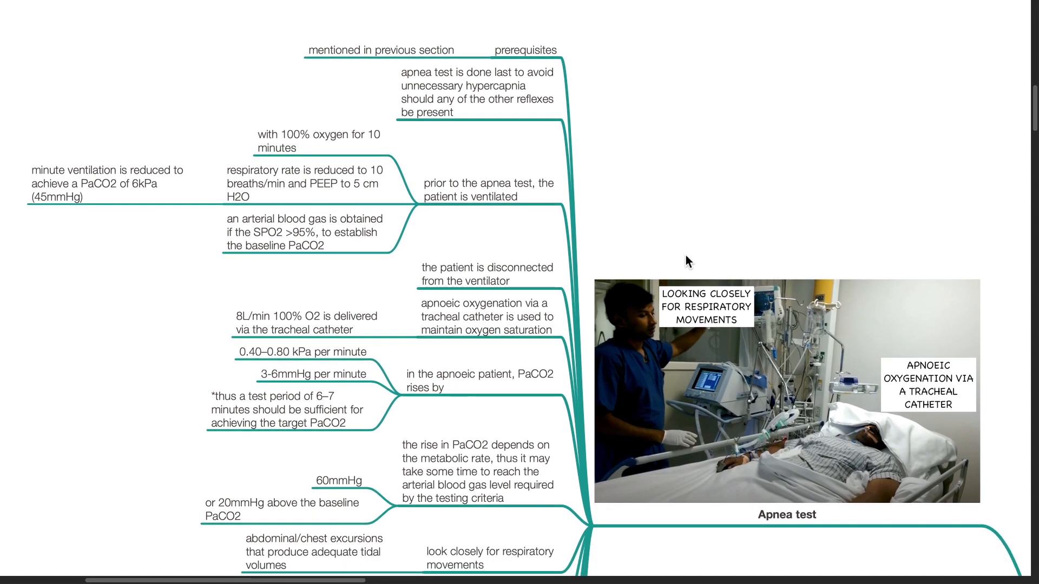
{"action": "mouse_move", "coordinate": [694, 217]}
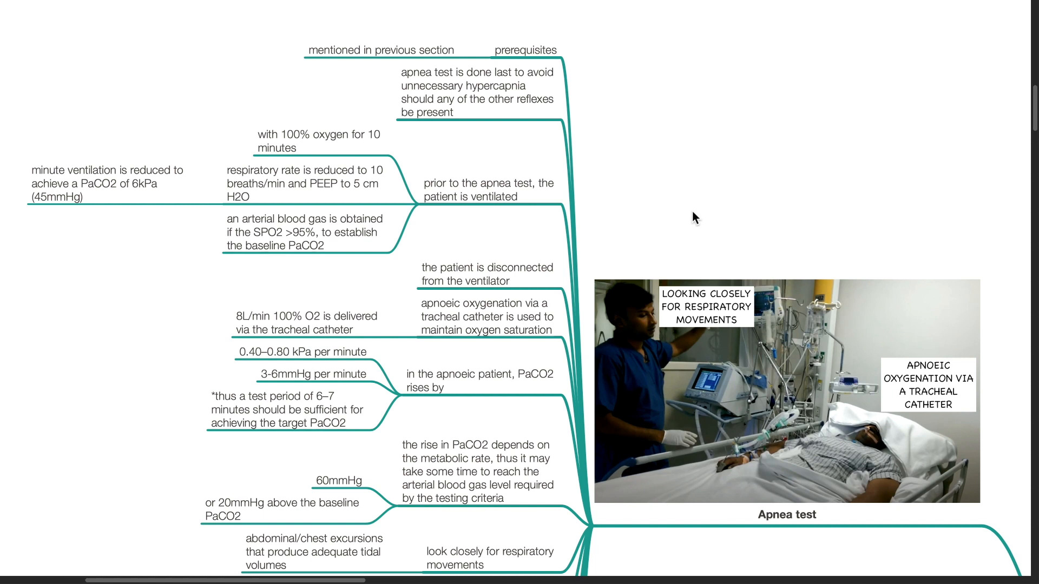
{"action": "mouse_move", "coordinate": [358, 280]}
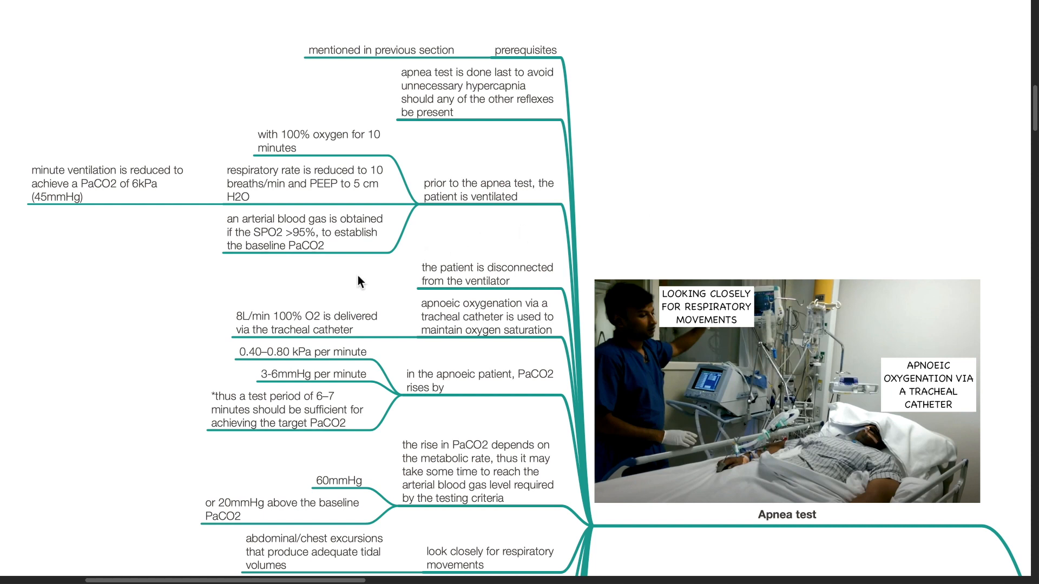
- Scroll the map to show the apnea test note on measuring PaO2, PaCO2 and pH
{"action": "scroll", "scroll_direction": "up", "scroll_amount": 3}
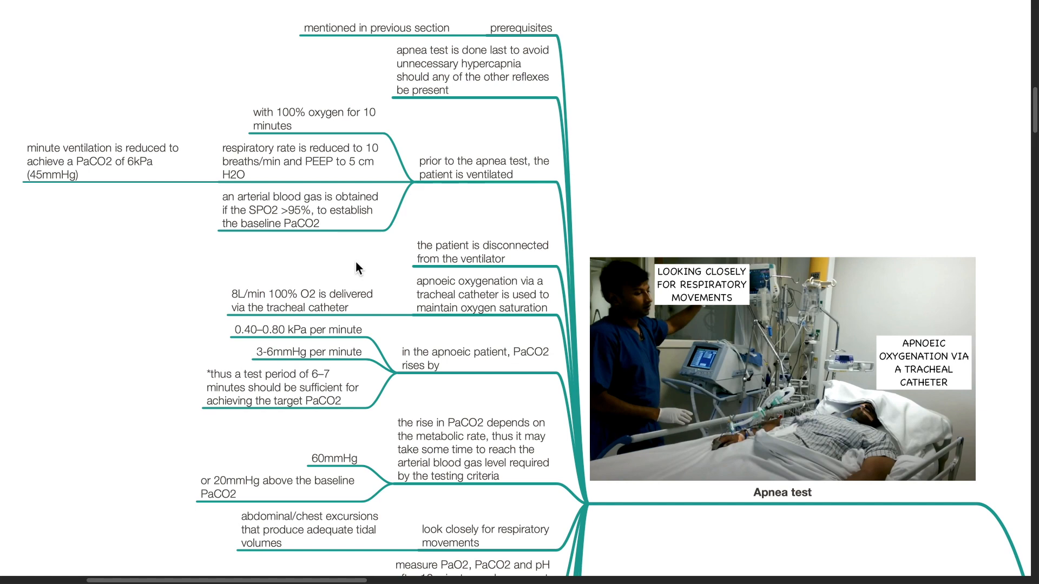
- Scroll through the positive-result criteria, abort conditions and indeterminate results to Lazarus' sign
{"action": "scroll", "scroll_direction": "down", "scroll_amount": 3}
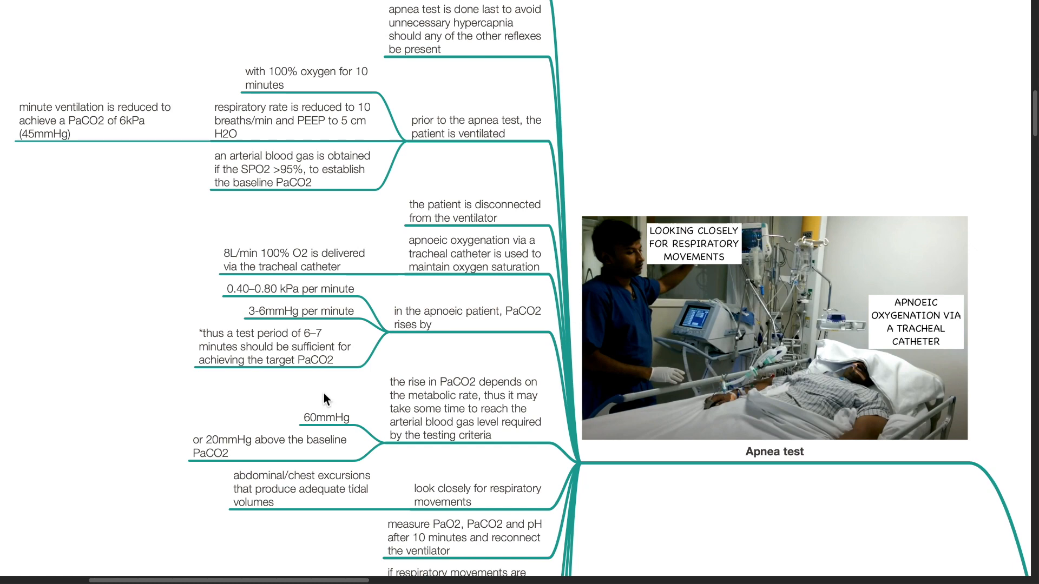
{"action": "scroll", "scroll_direction": "down", "scroll_amount": 3}
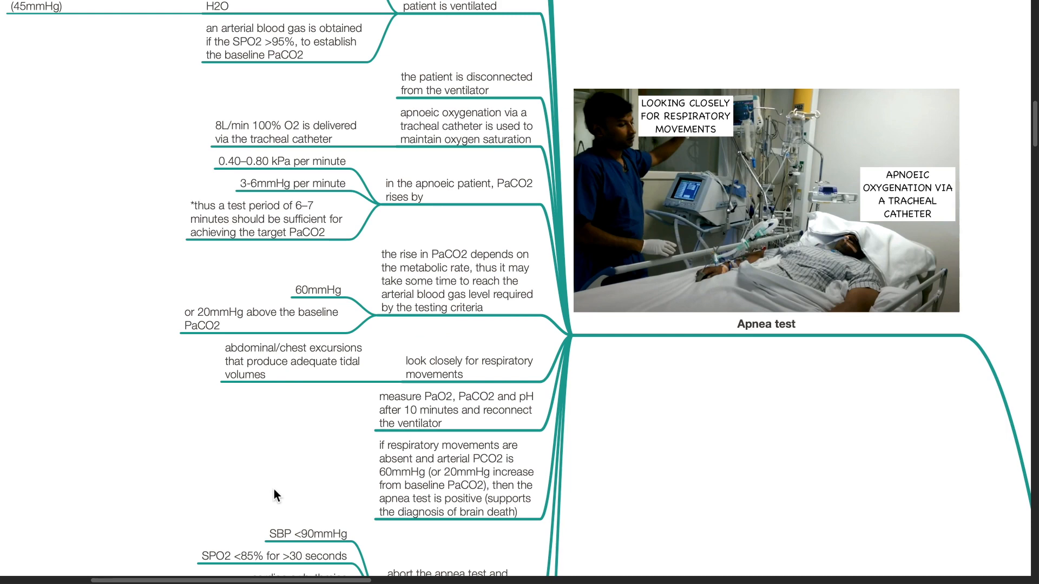
{"action": "scroll", "scroll_direction": "down", "scroll_amount": 3}
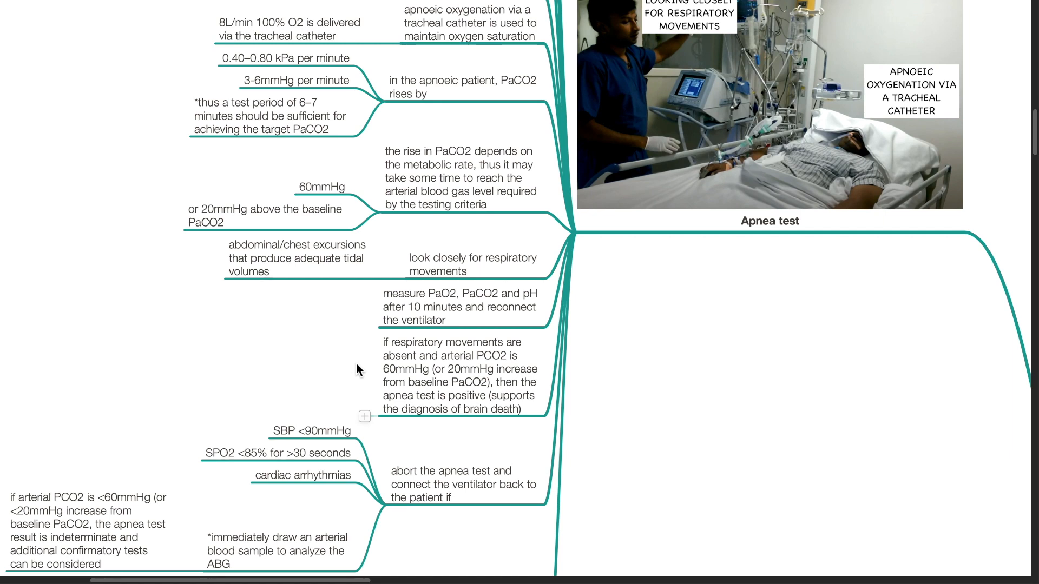
{"action": "scroll", "scroll_direction": "down", "scroll_amount": 3}
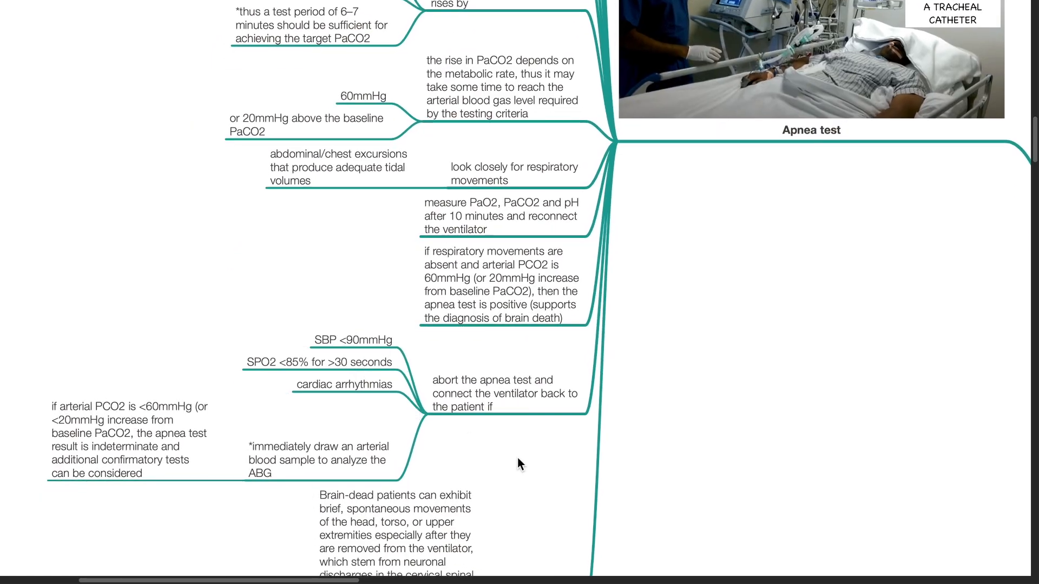
{"action": "scroll", "scroll_direction": "down", "scroll_amount": 3}
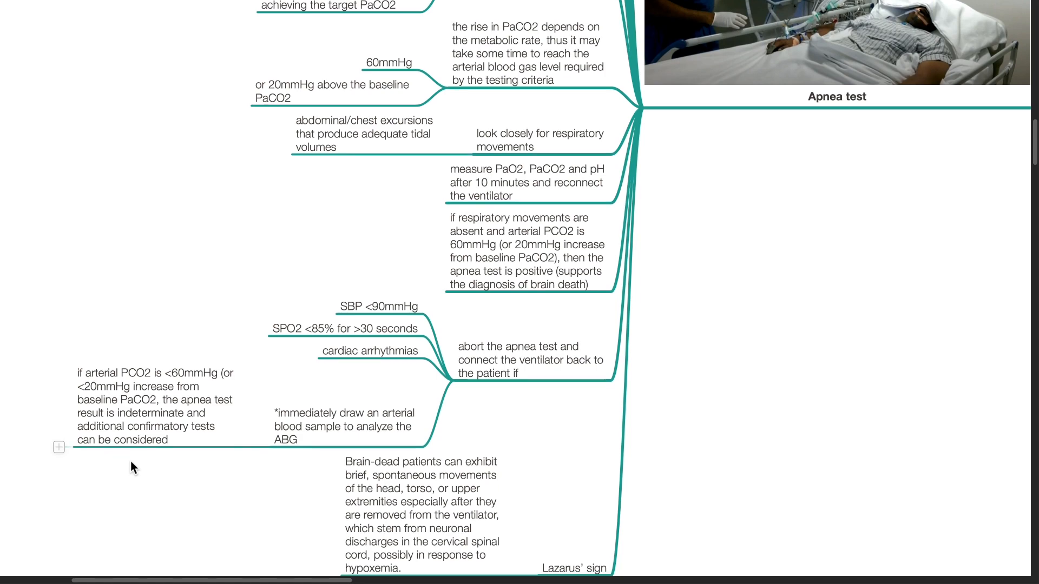
- Scroll past ancillary test disadvantages and time of death to mimicking conditions like Bickerstaff's encephalitis
{"action": "scroll", "scroll_direction": "down", "scroll_amount": 3}
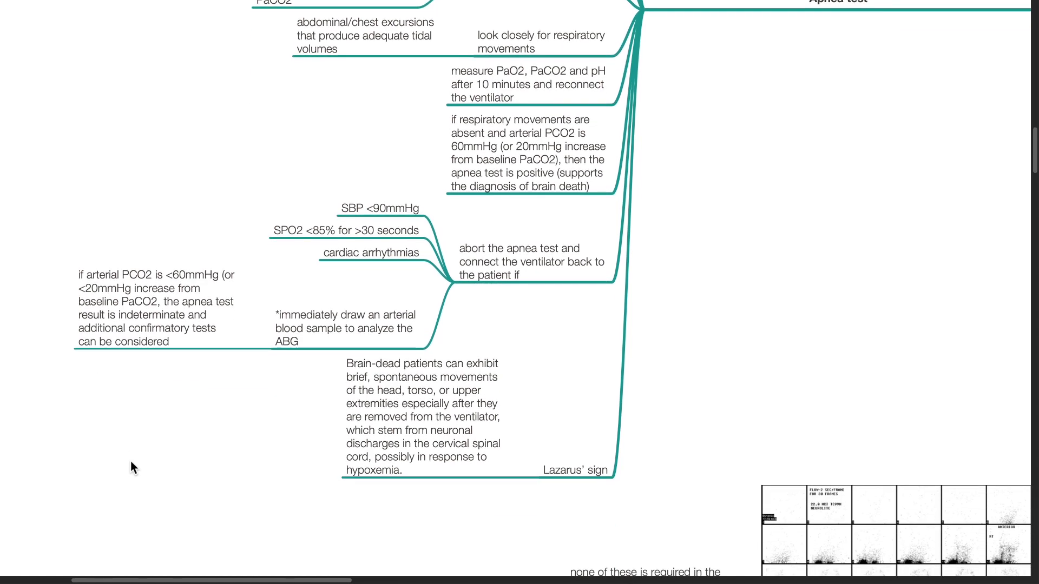
{"action": "scroll", "scroll_direction": "down", "scroll_amount": 3}
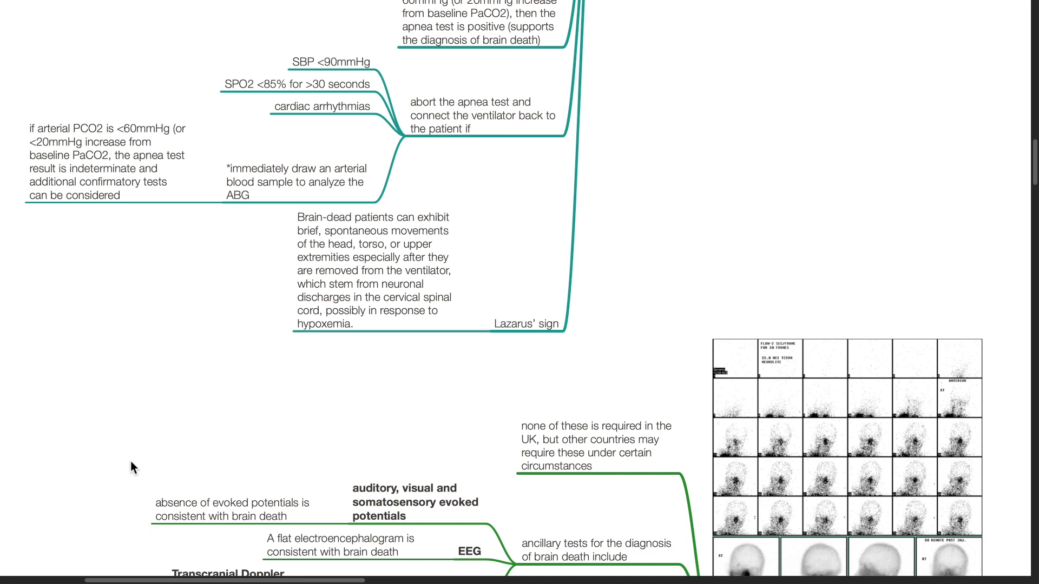
{"action": "scroll", "scroll_direction": "down", "scroll_amount": 3}
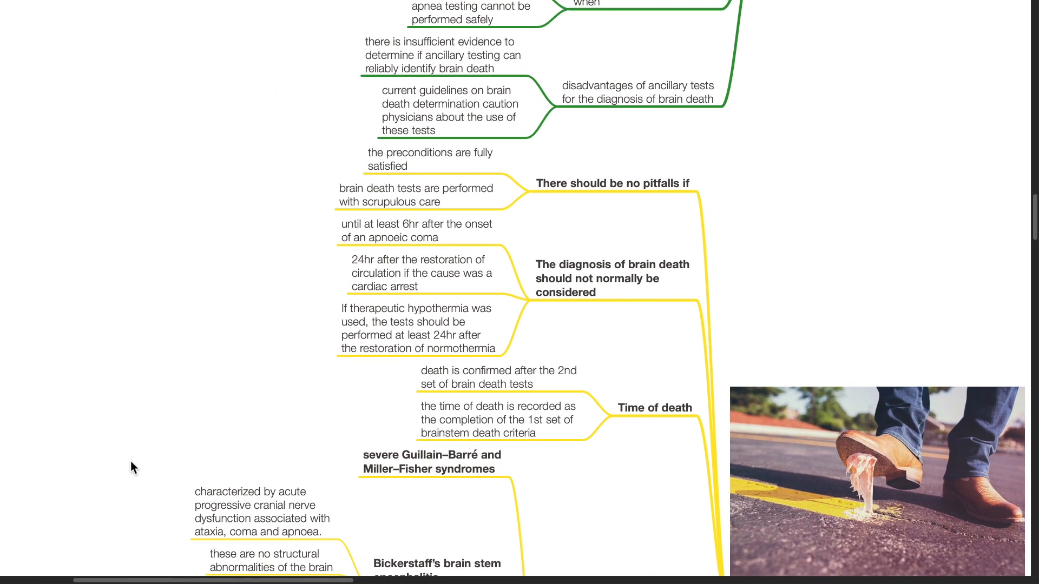
{"action": "mouse_move", "coordinate": [157, 407]}
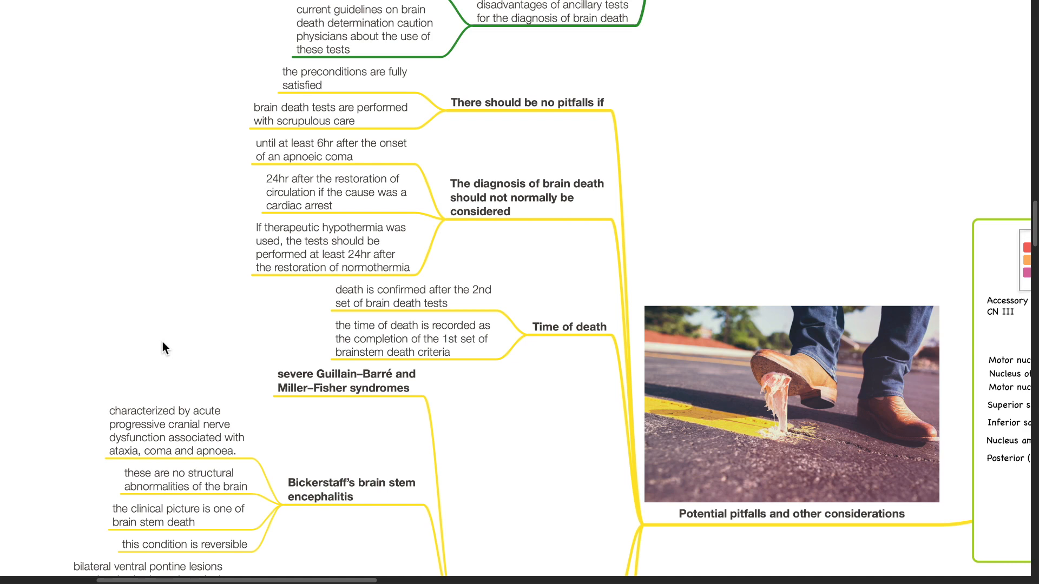
- Correct the Bickerstaff note to 'there are no structural abnormalities' and scroll to locked-in syndrome
{"action": "scroll", "scroll_direction": "down", "scroll_amount": 3}
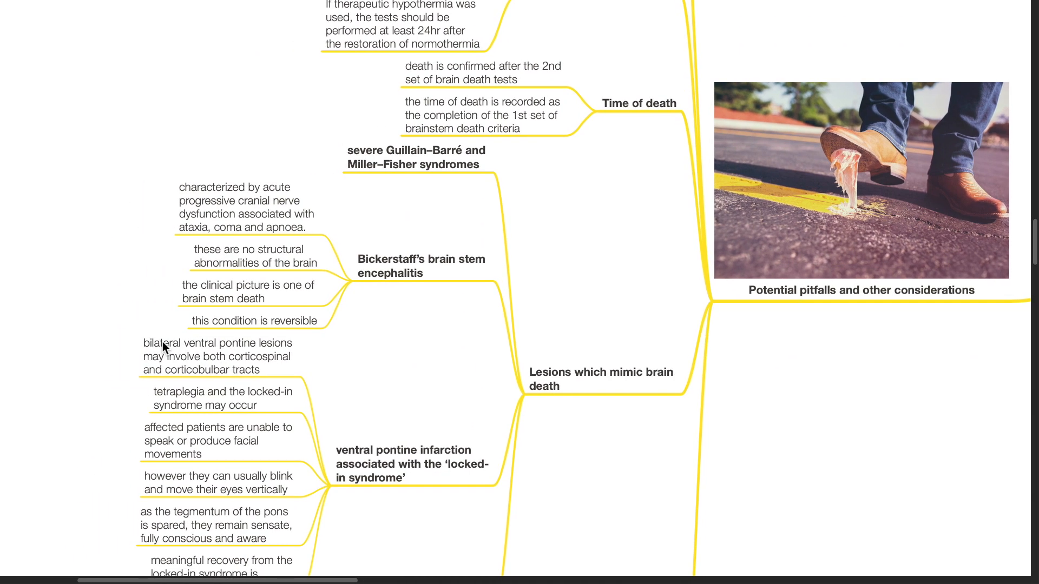
{"action": "mouse_move", "coordinate": [133, 313]}
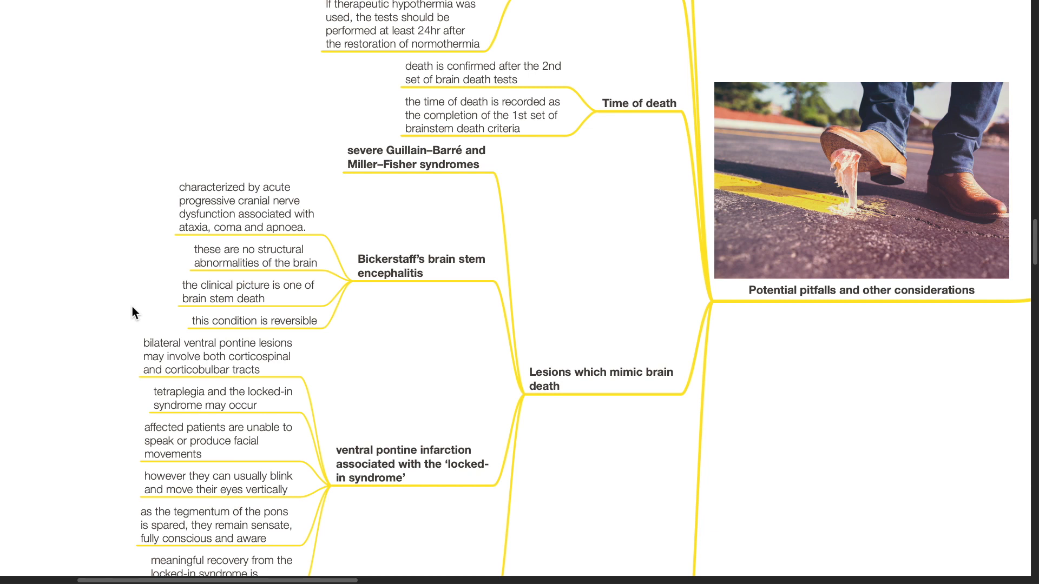
{"action": "left_click", "coordinate": [254, 257]}
{"action": "type", "text": "r"}
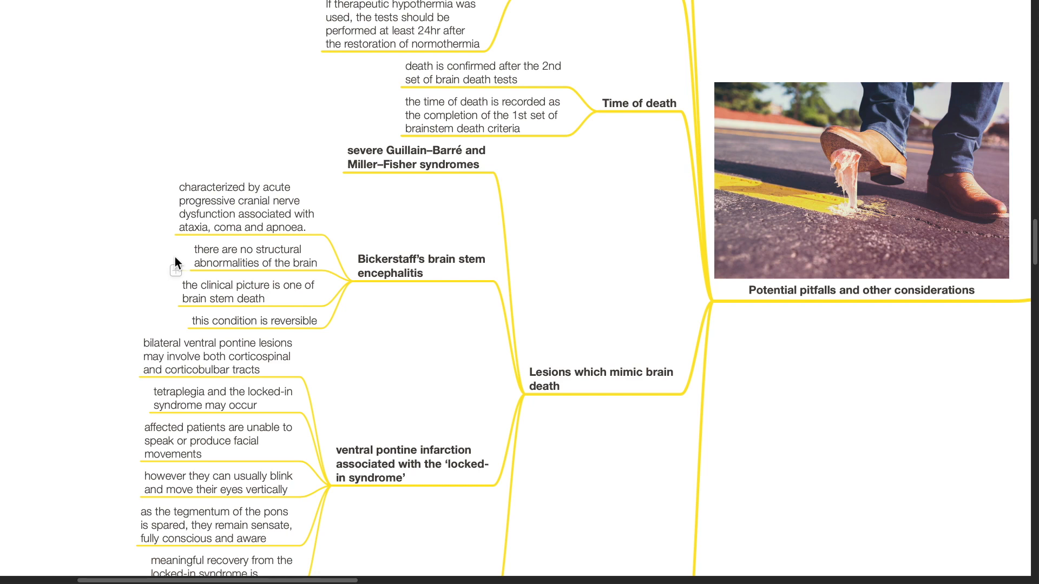
{"action": "scroll", "scroll_direction": "down", "scroll_amount": 3}
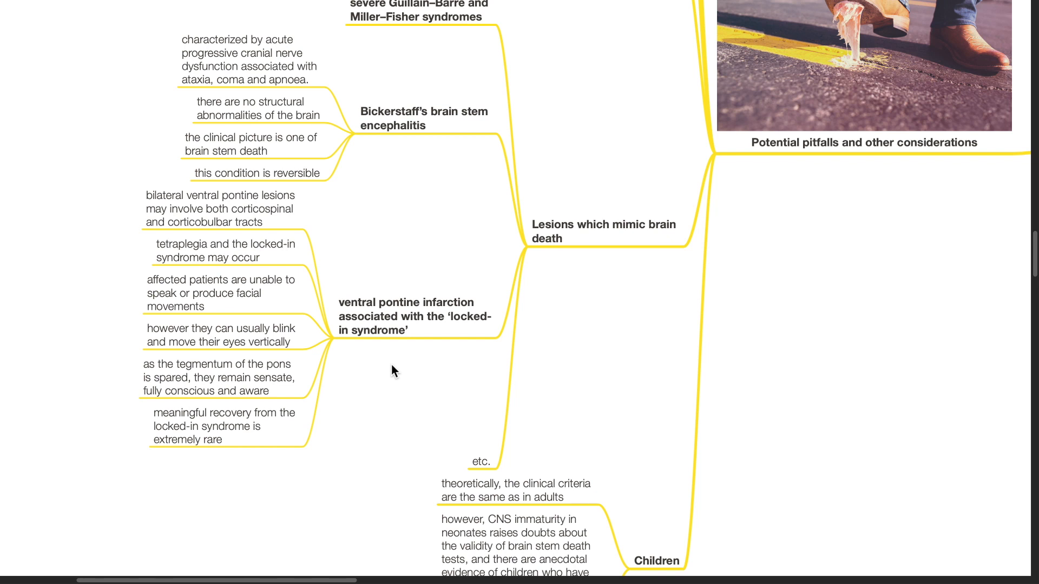
- Scroll to the references, from Bricker's viva book to Bordoni's cranial nerves article
{"action": "scroll", "scroll_direction": "down", "scroll_amount": 3}
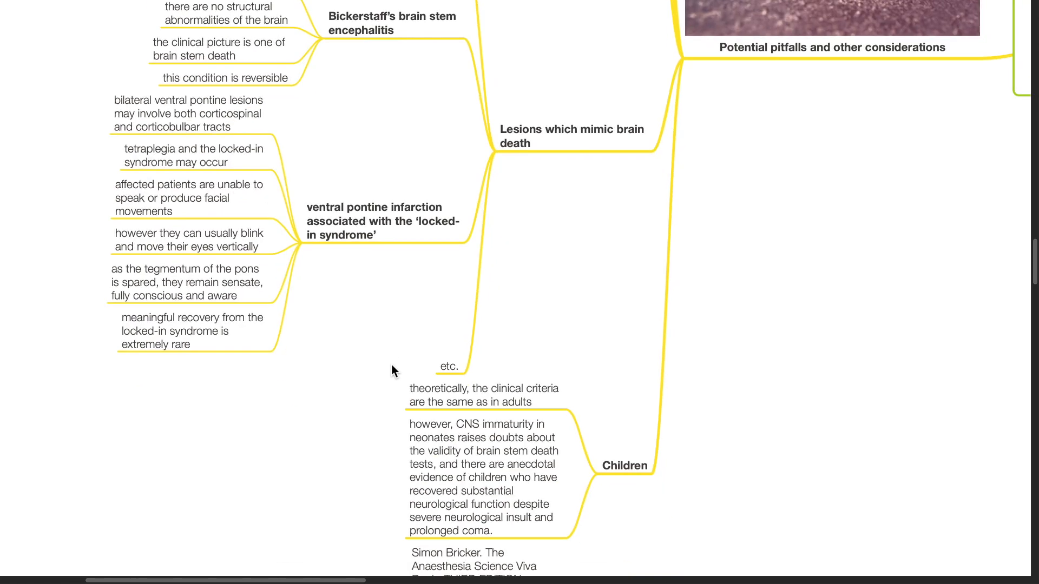
{"action": "scroll", "scroll_direction": "down", "scroll_amount": 3}
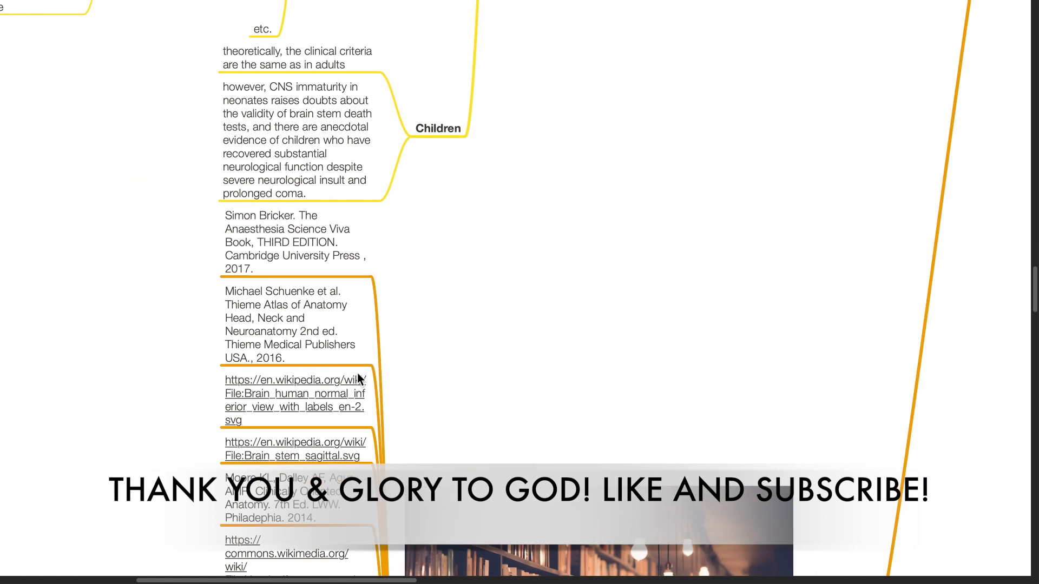
{"action": "scroll", "scroll_direction": "down", "scroll_amount": 3}
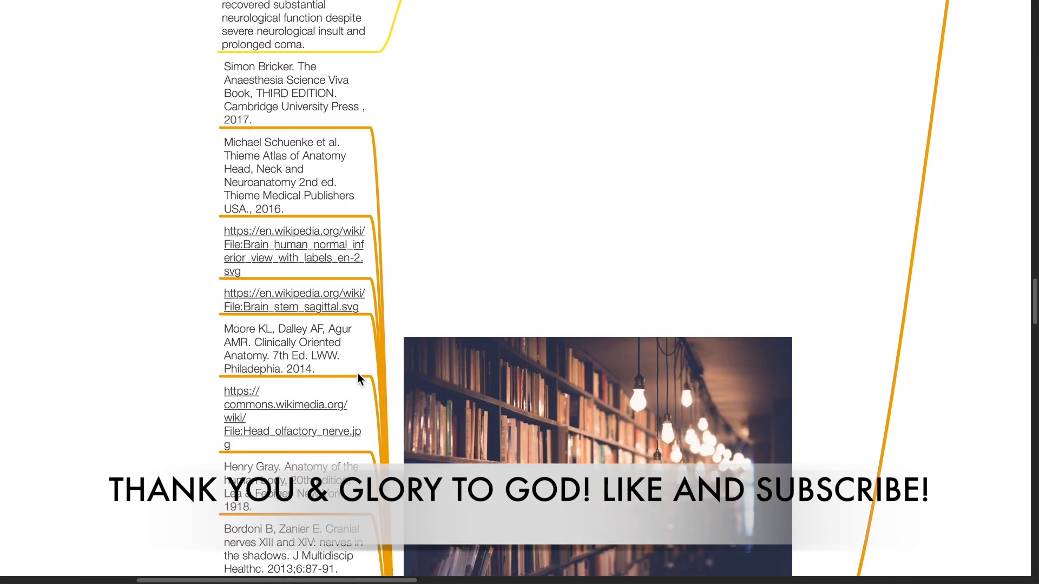